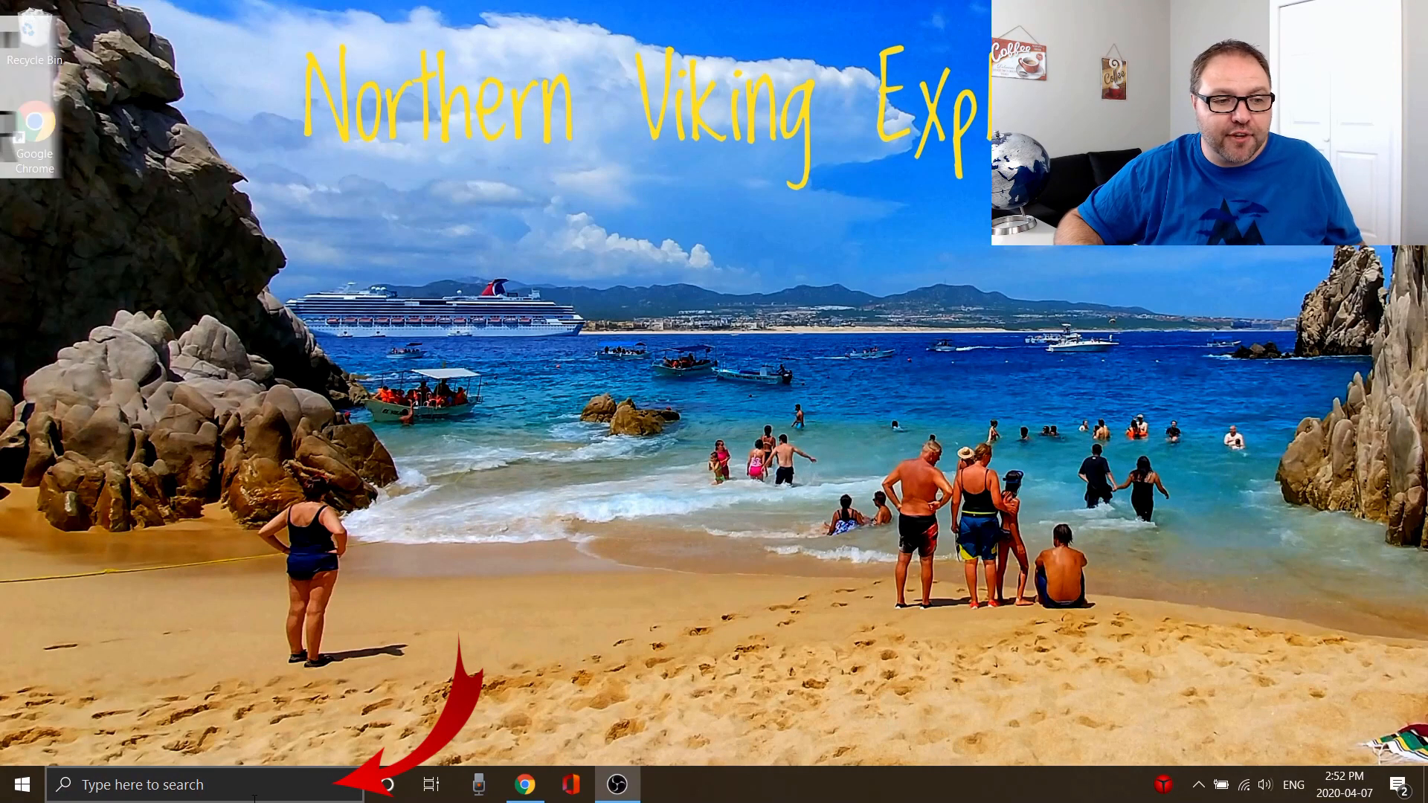
# - Search the taskbar for 'startup apps' to find the Startup Apps setting
pyautogui.click(183, 784)
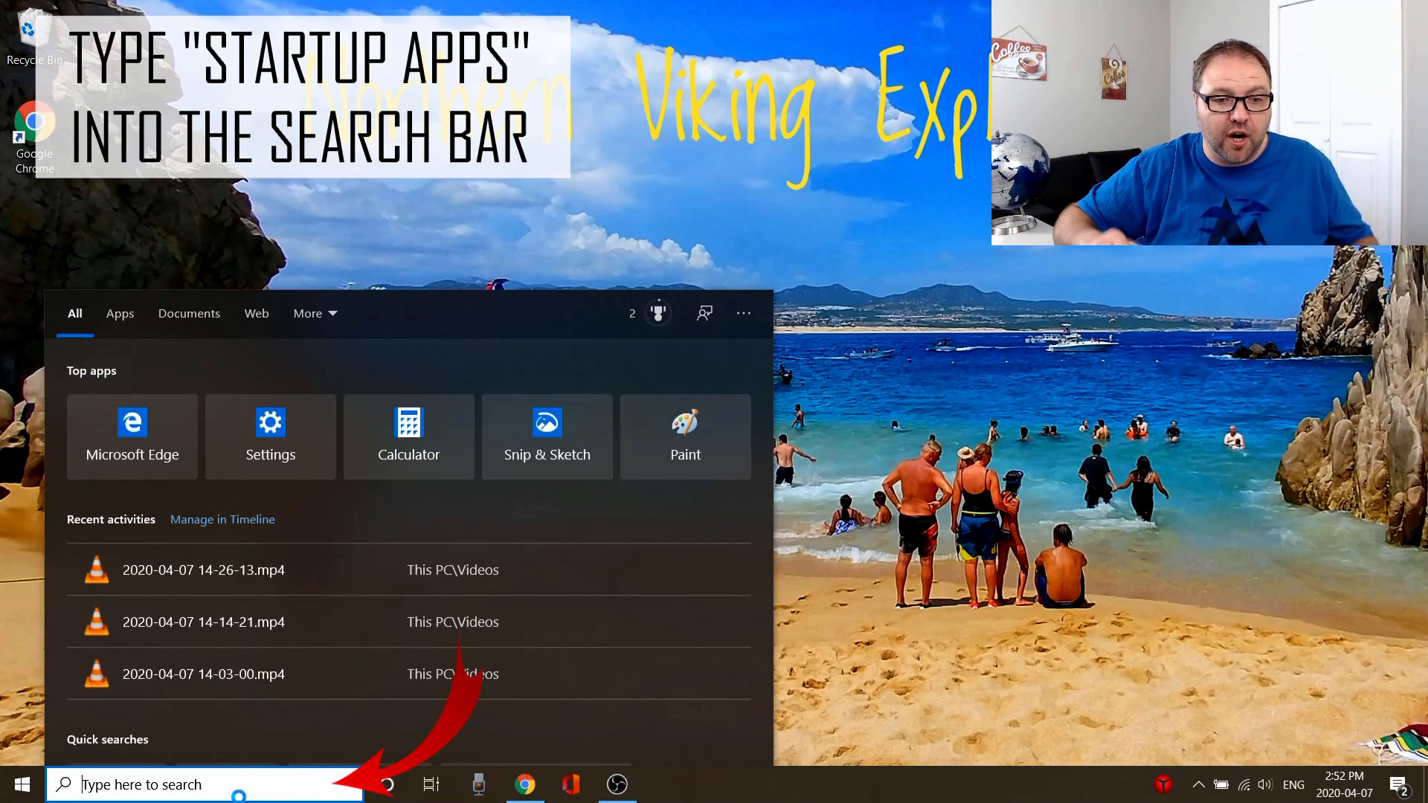
pyautogui.write('starup apps')
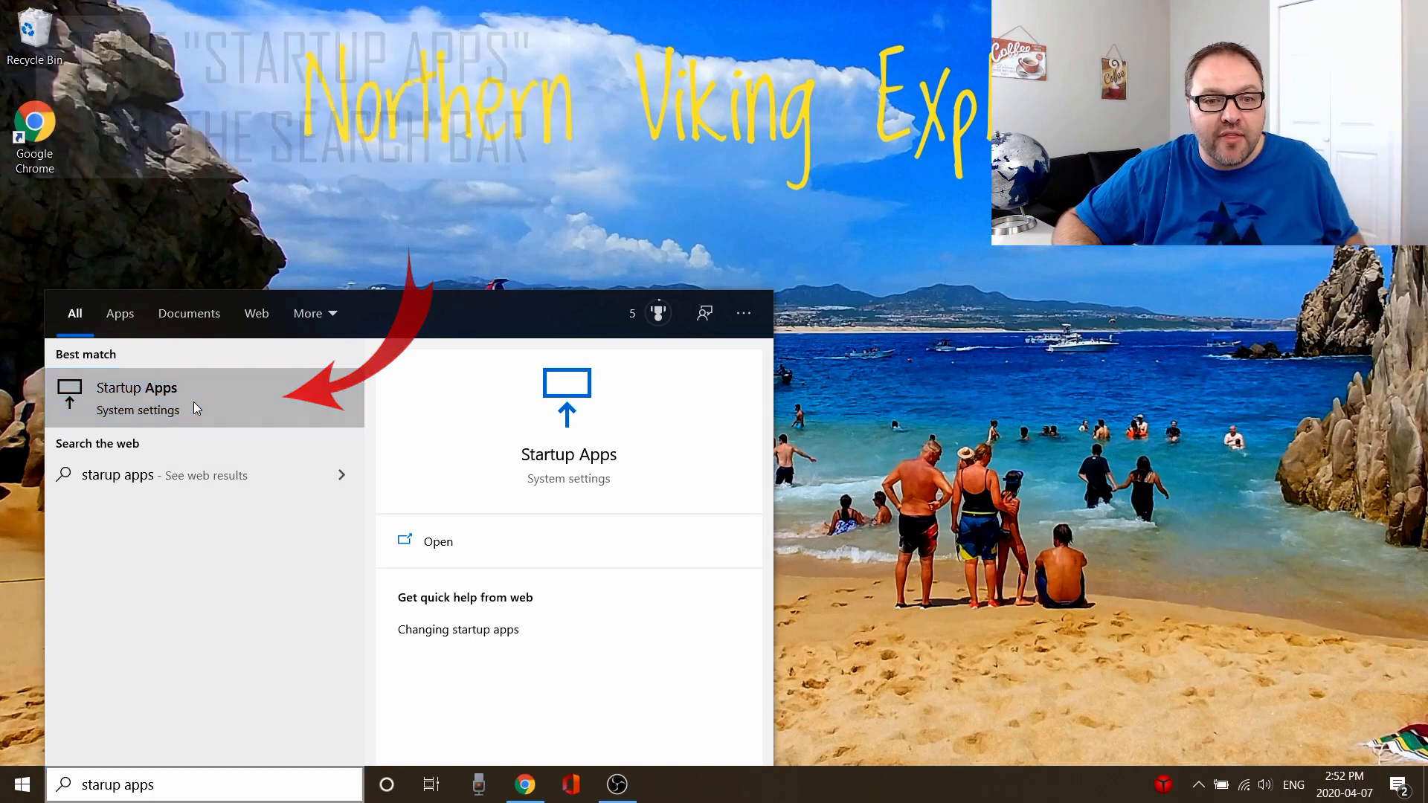
# - Open the Startup Apps page and leave Discord's startup toggle switched off
pyautogui.click(136, 397)
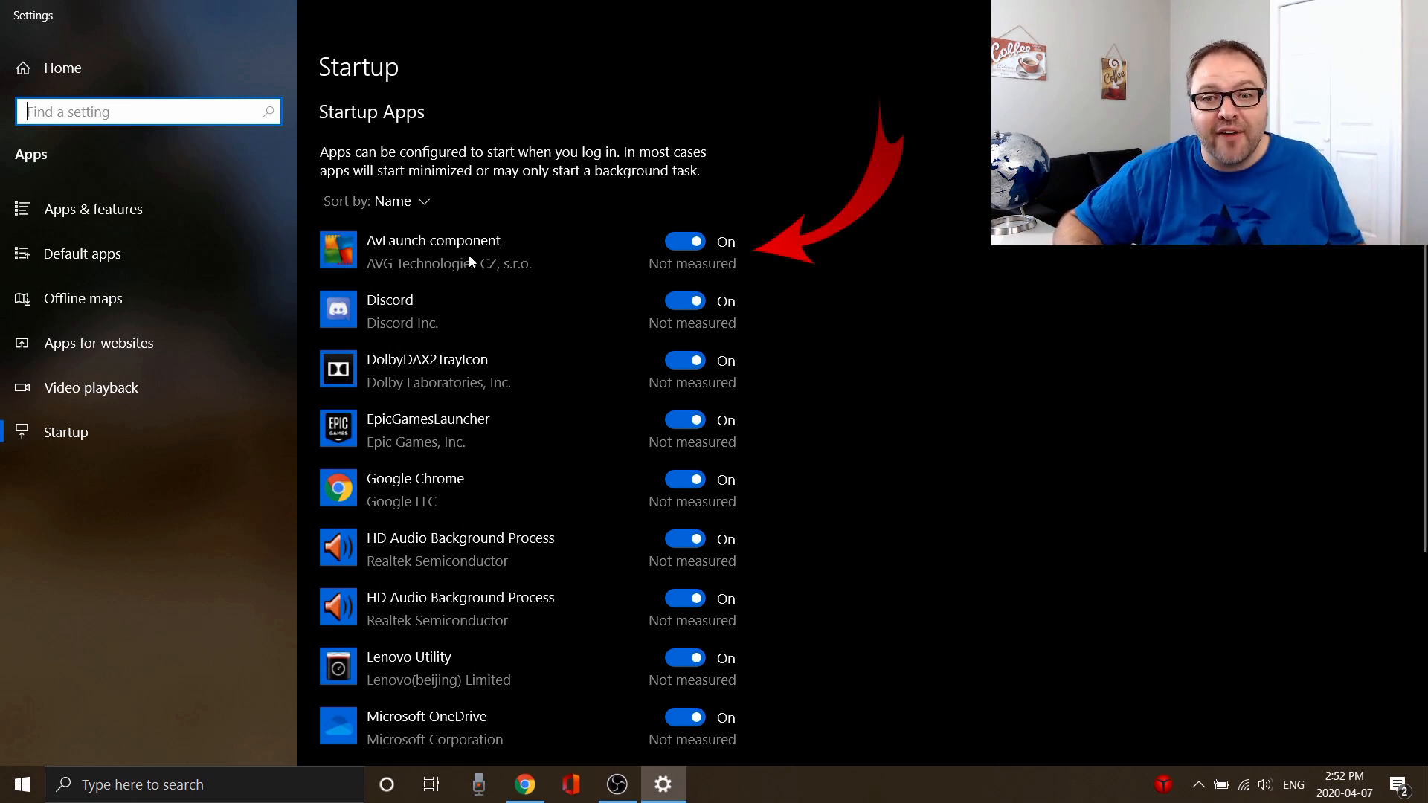
pyautogui.moveTo(573, 263)
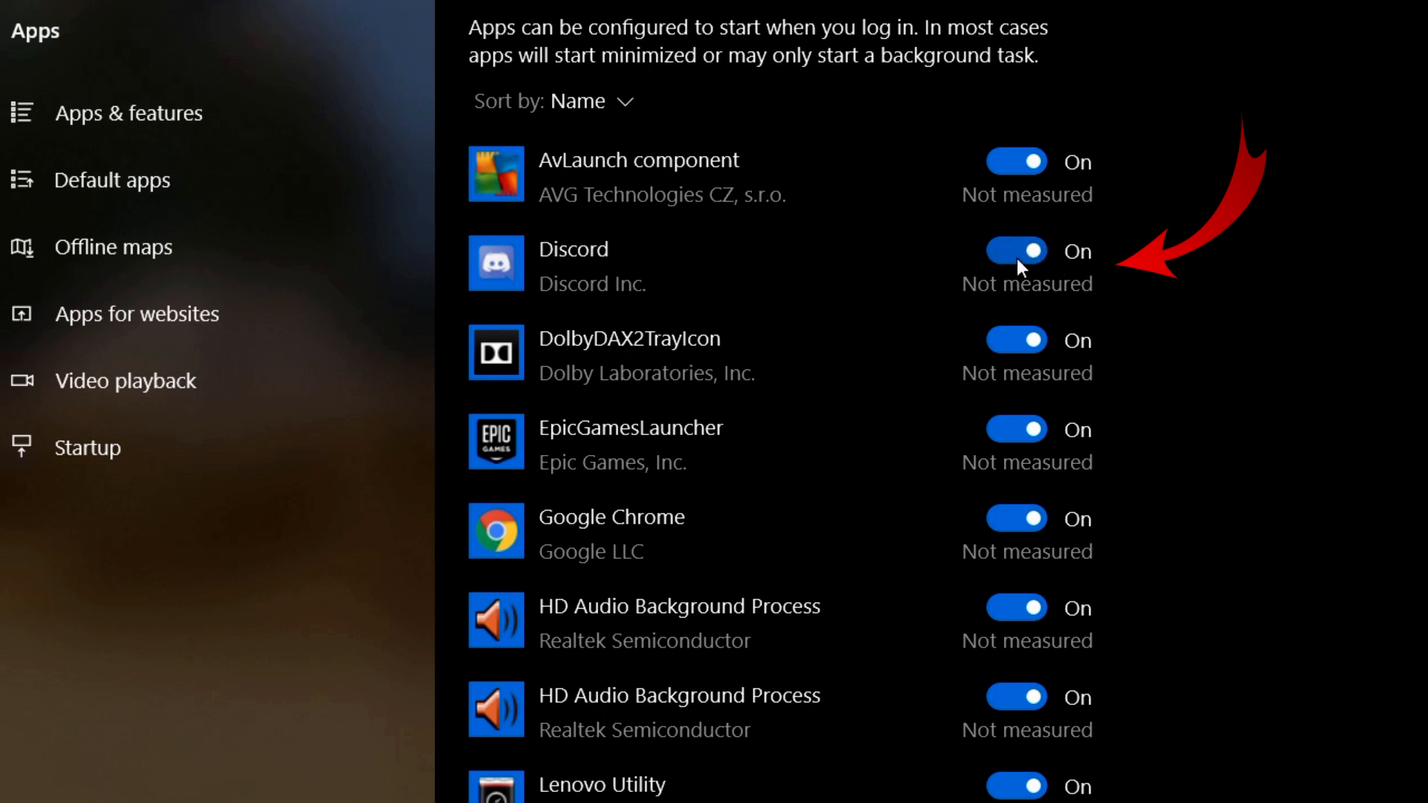
pyautogui.click(1014, 250)
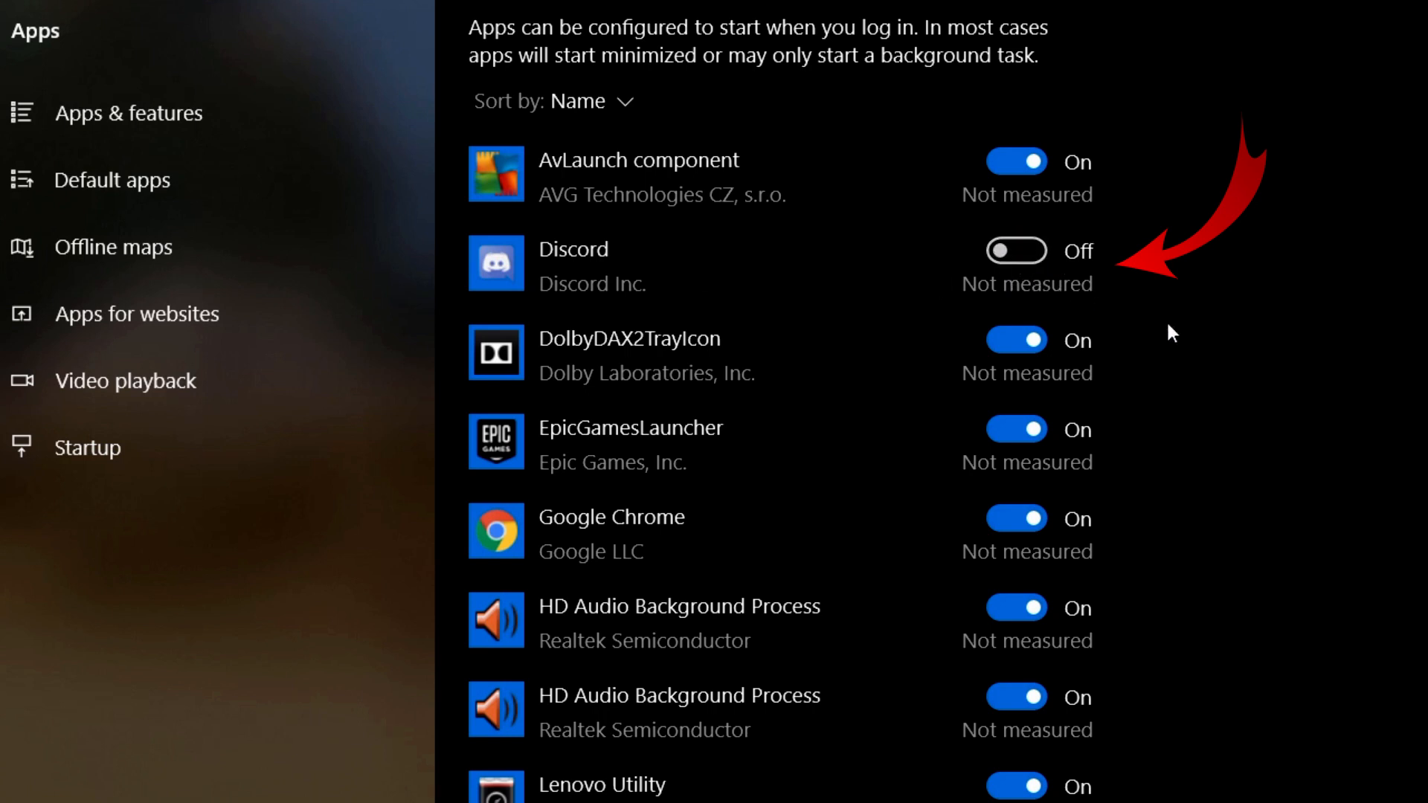
pyautogui.moveTo(1218, 337)
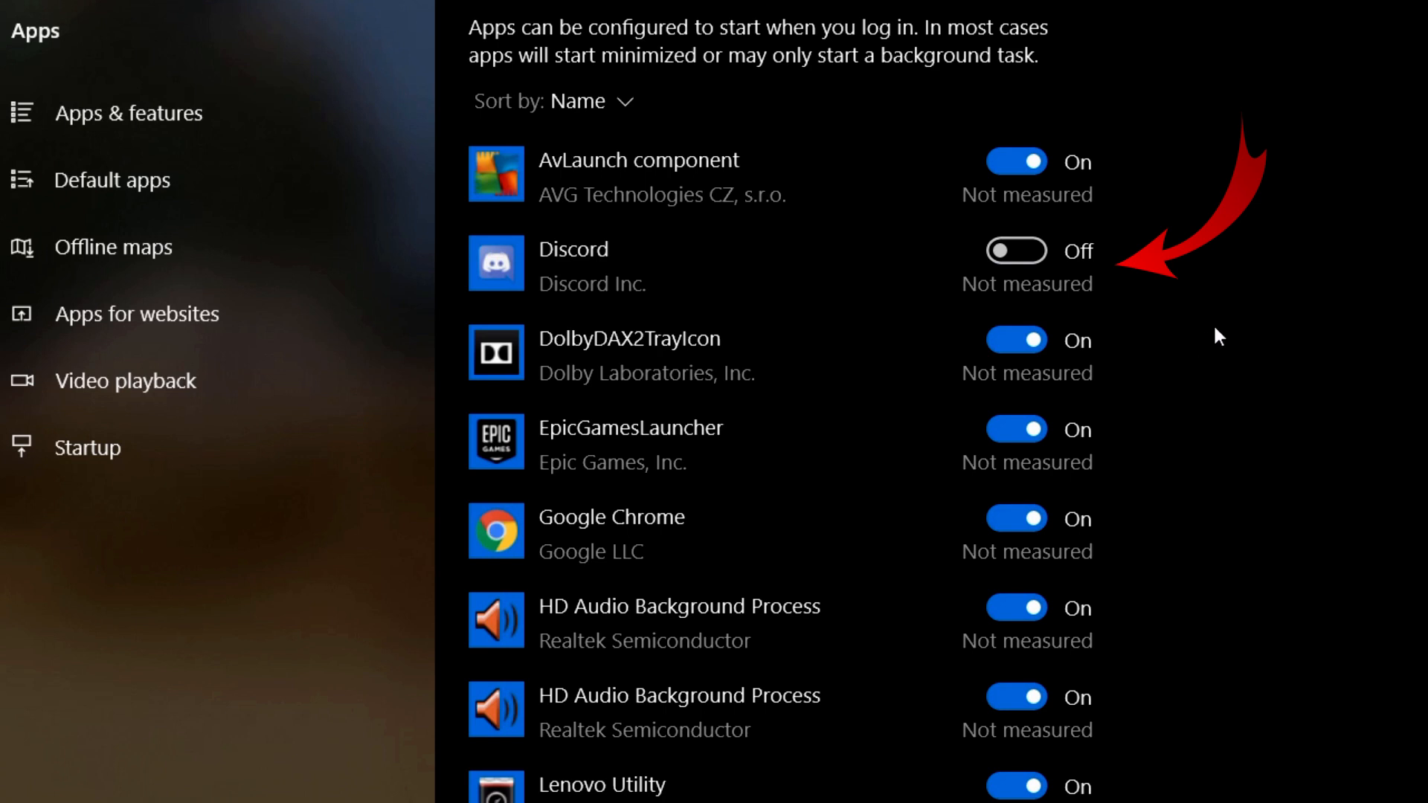
pyautogui.click(1014, 251)
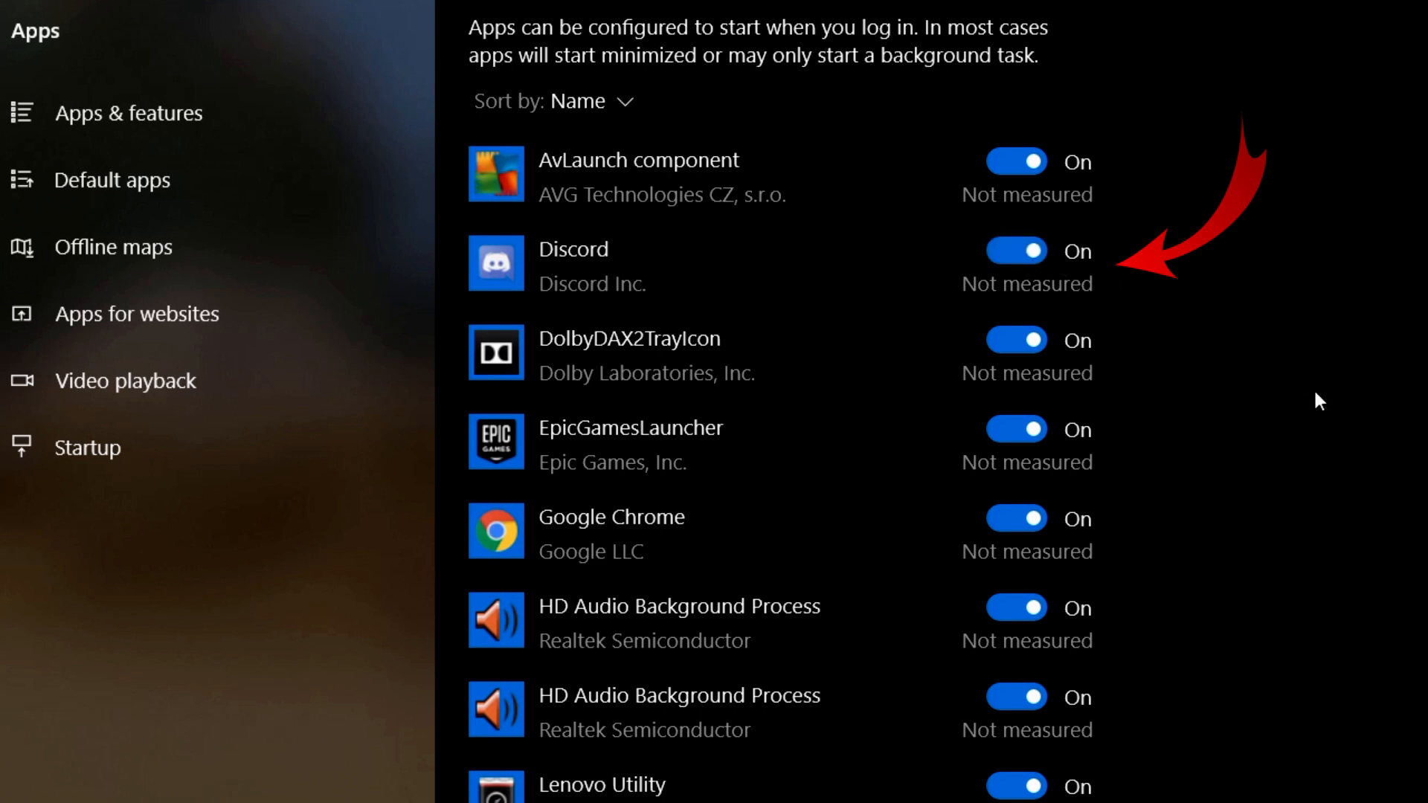
pyautogui.click(1008, 252)
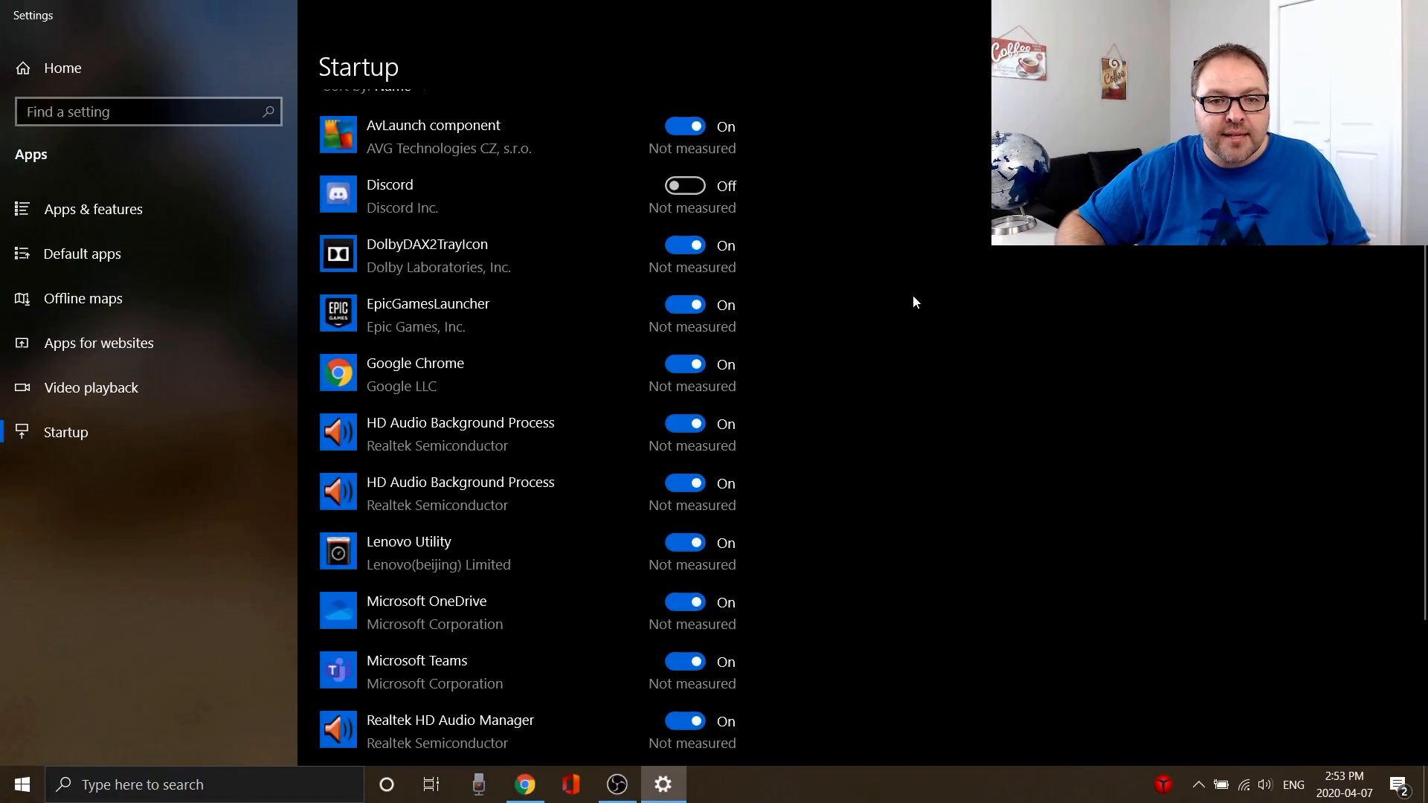
pyautogui.moveTo(510, 263)
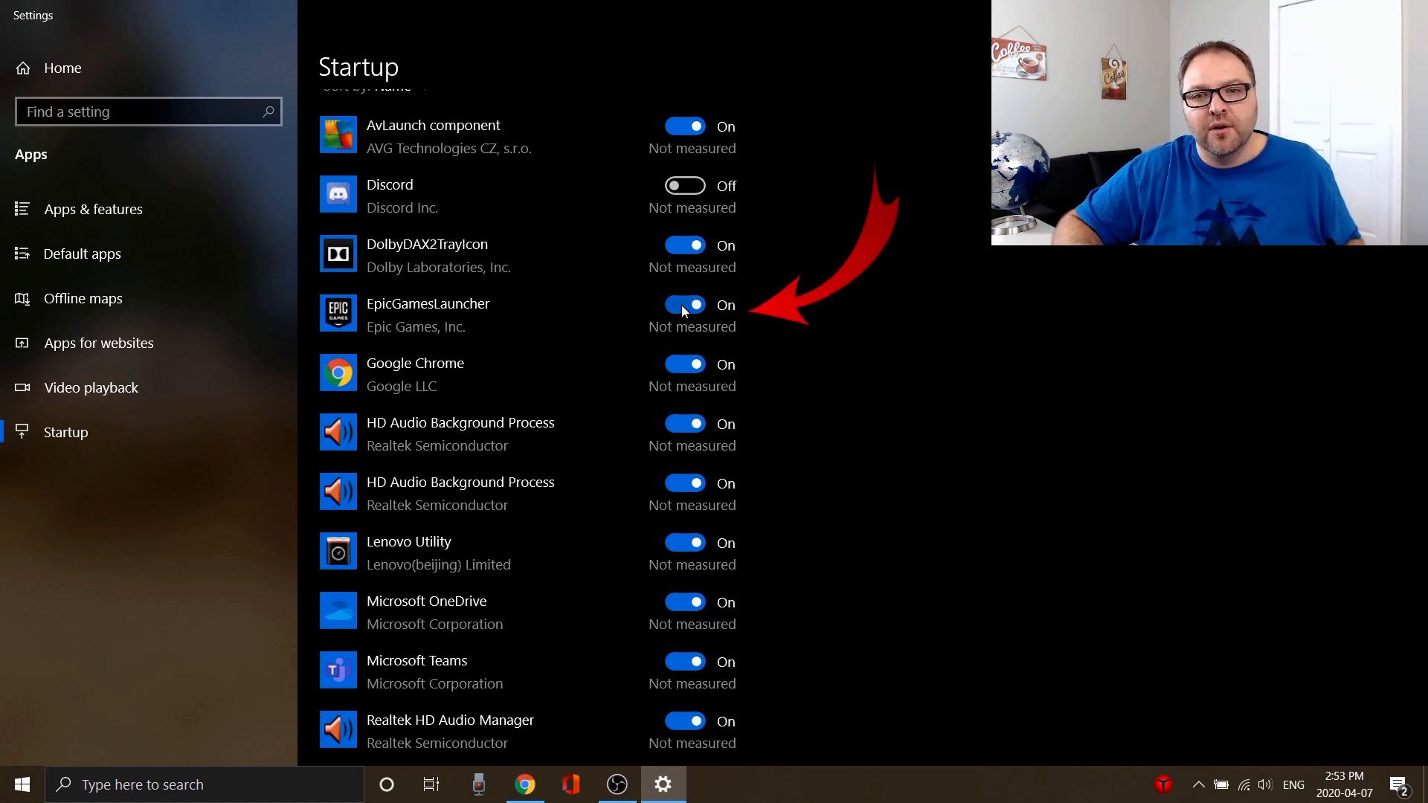
# - Switch off EpicGamesLauncher and Microsoft Teams at startup, keeping OneDrive on
pyautogui.click(685, 304)
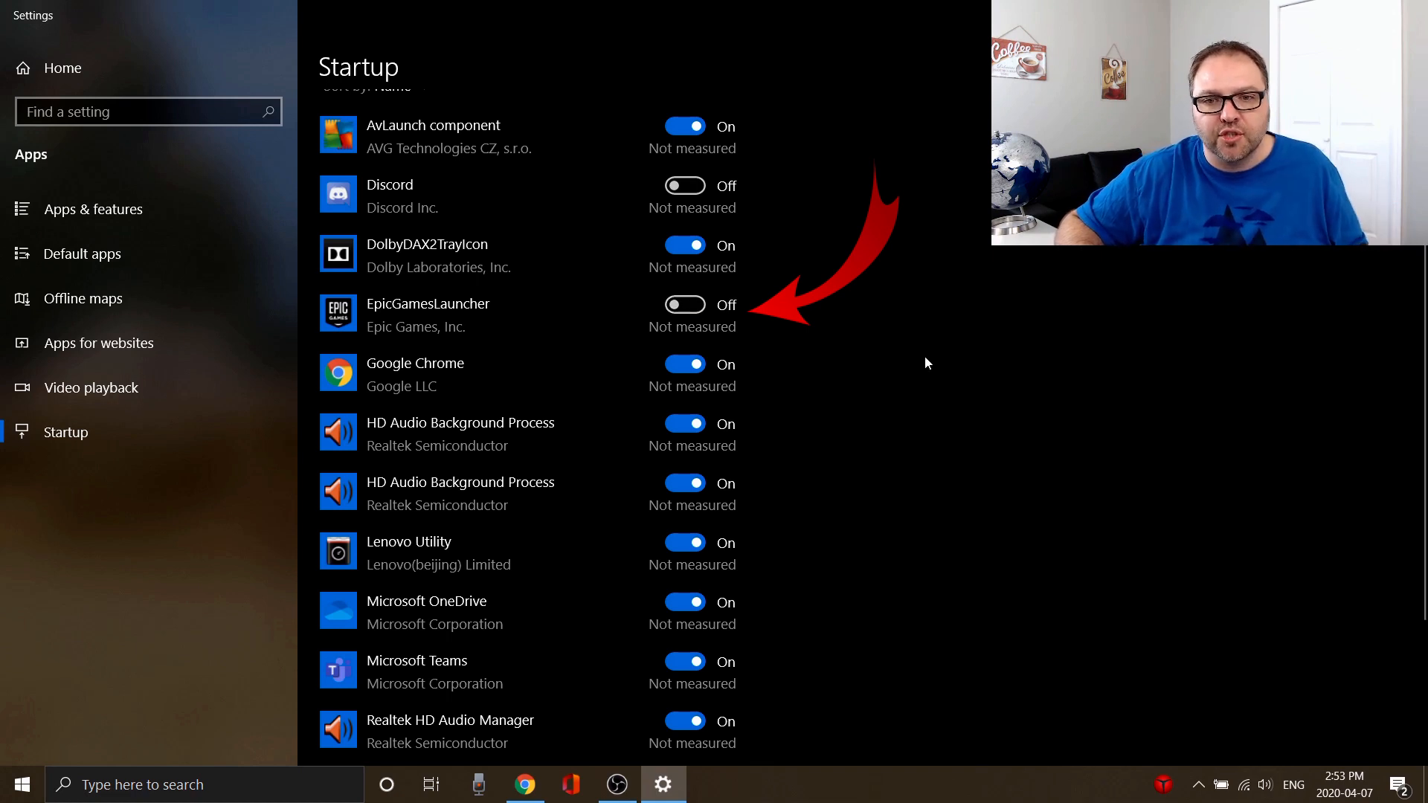
pyautogui.scroll(-3)
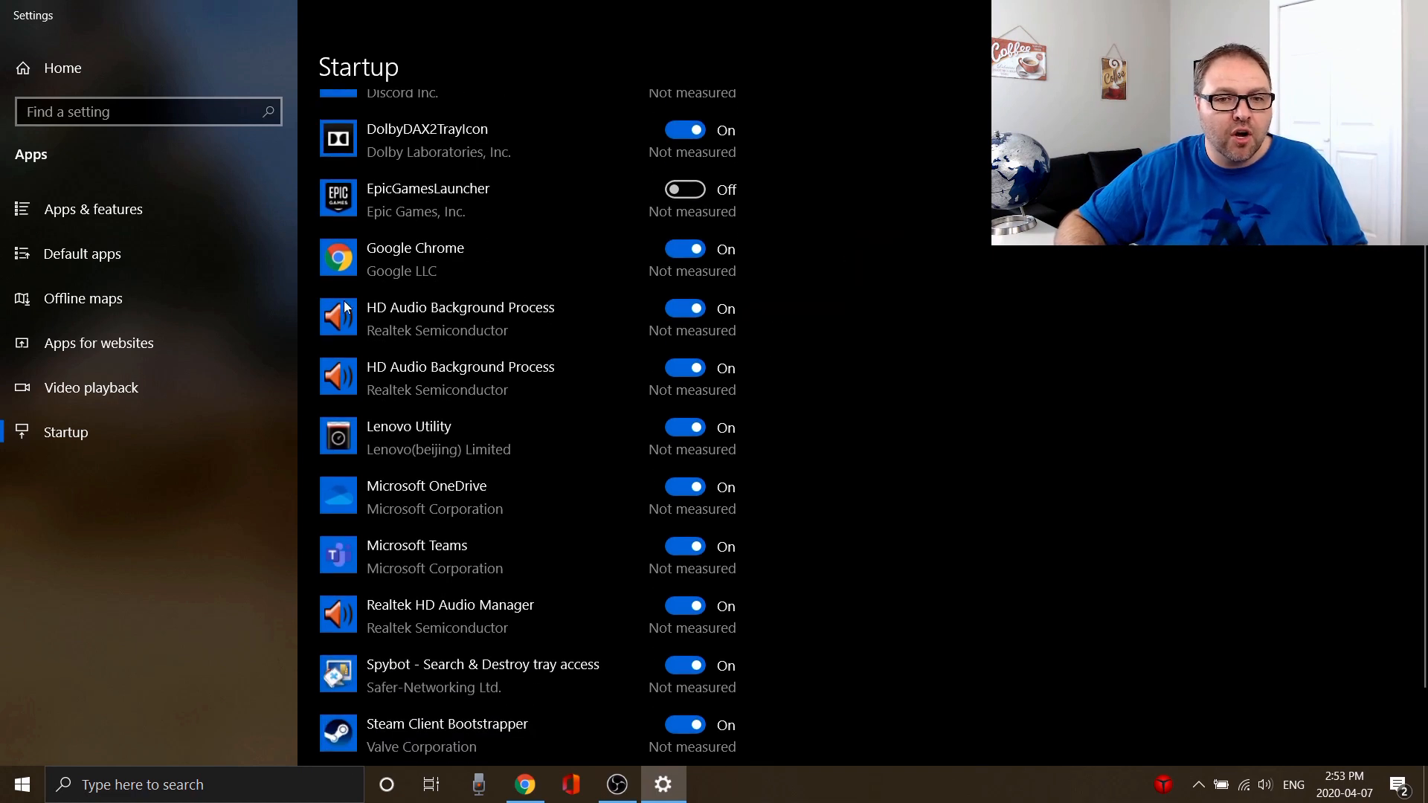
pyautogui.scroll(-3)
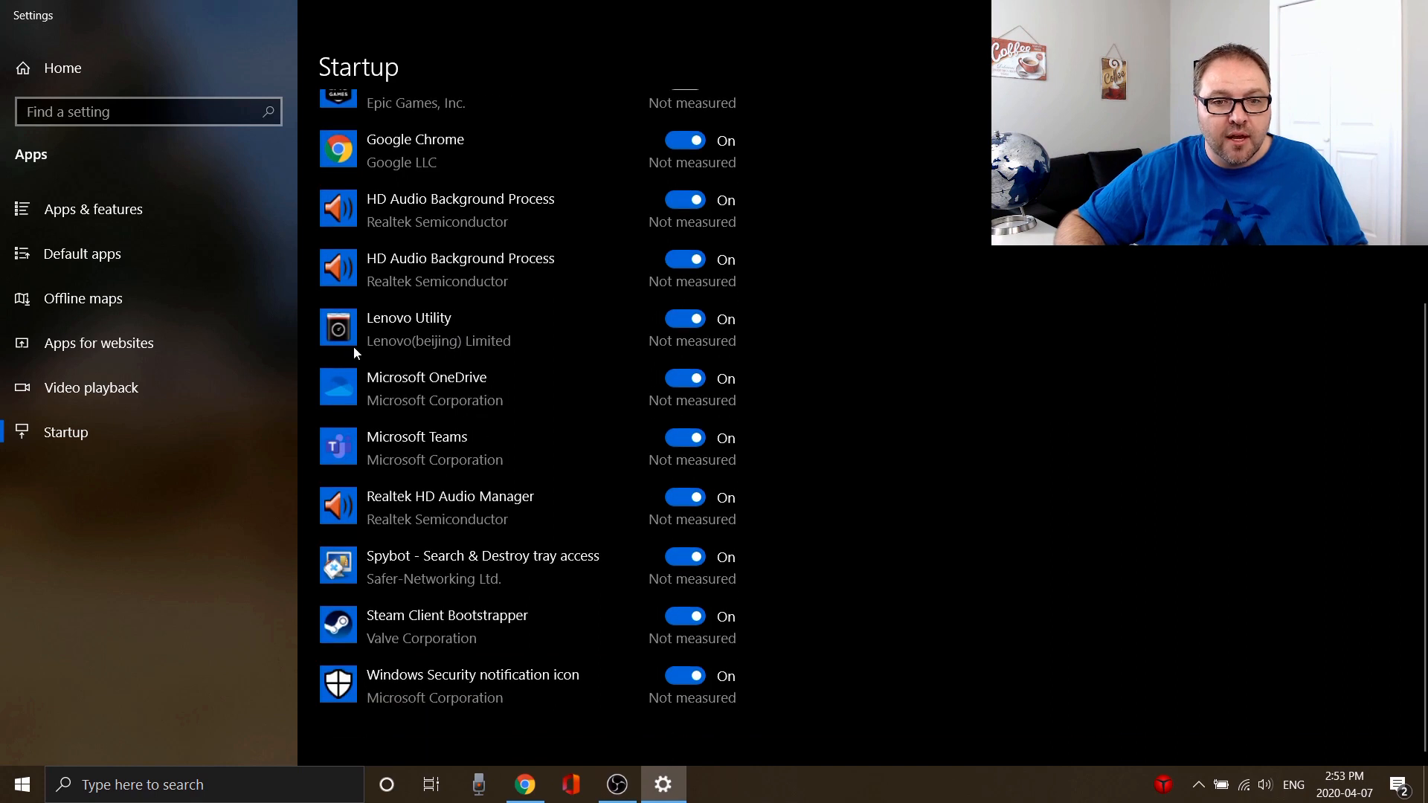
pyautogui.moveTo(576, 392)
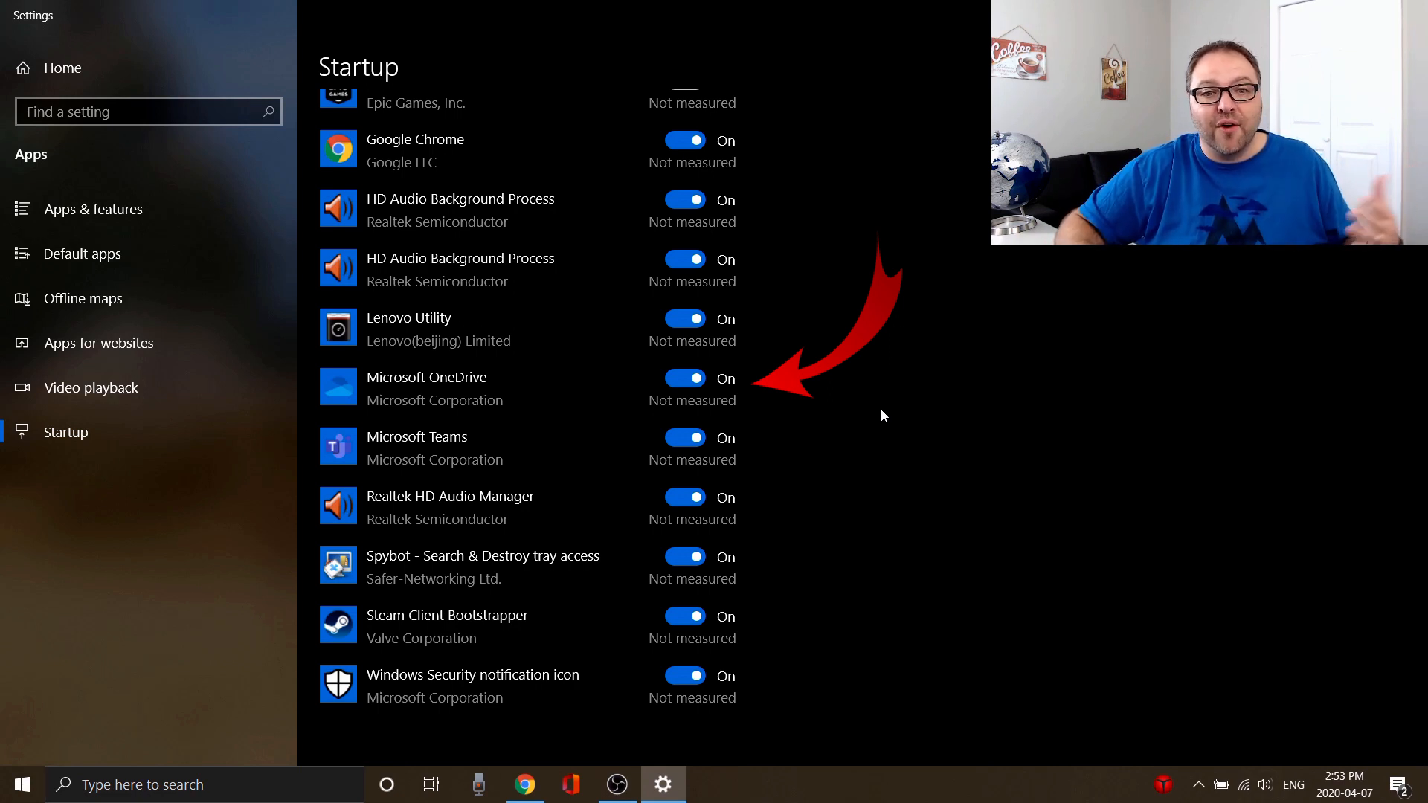
pyautogui.moveTo(682, 397)
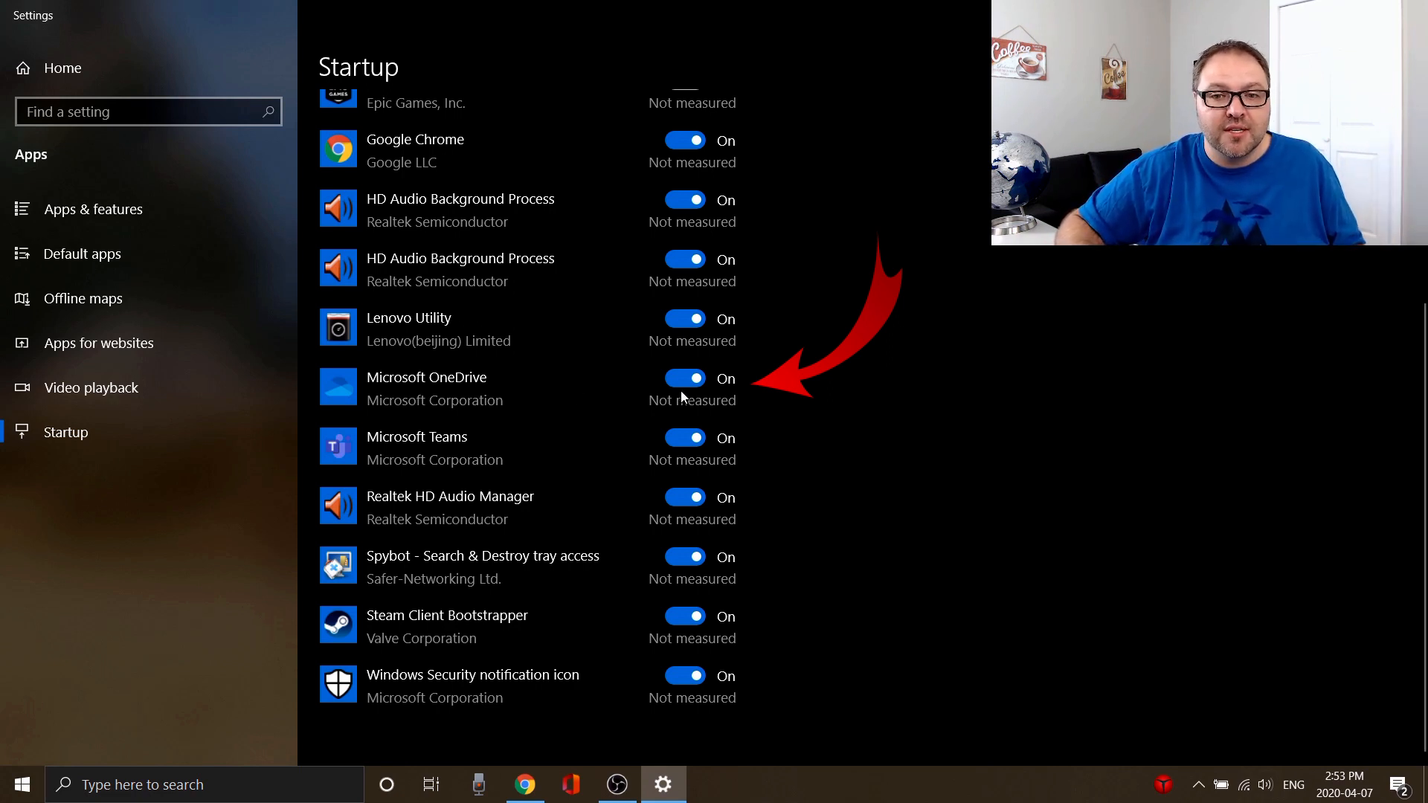
pyautogui.click(685, 377)
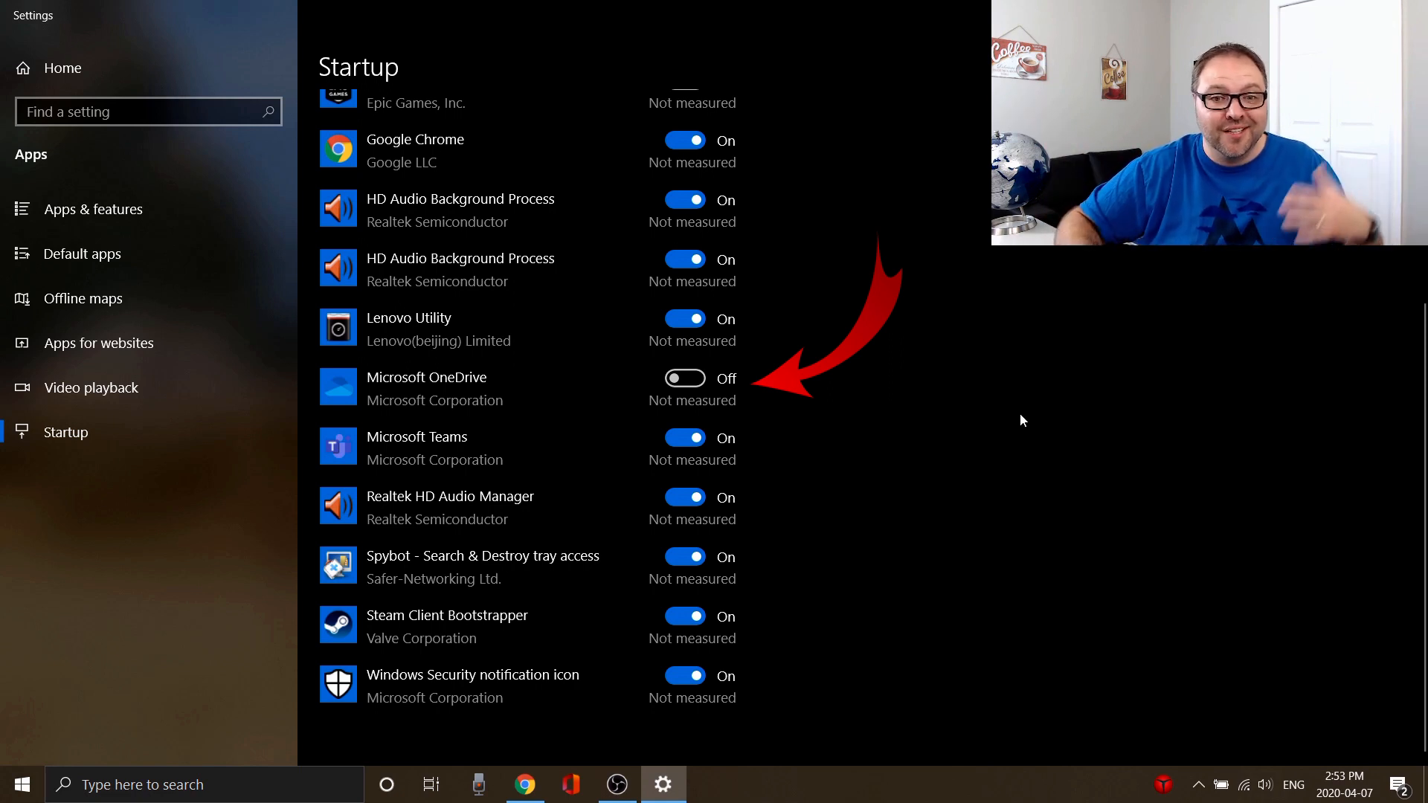
pyautogui.click(685, 378)
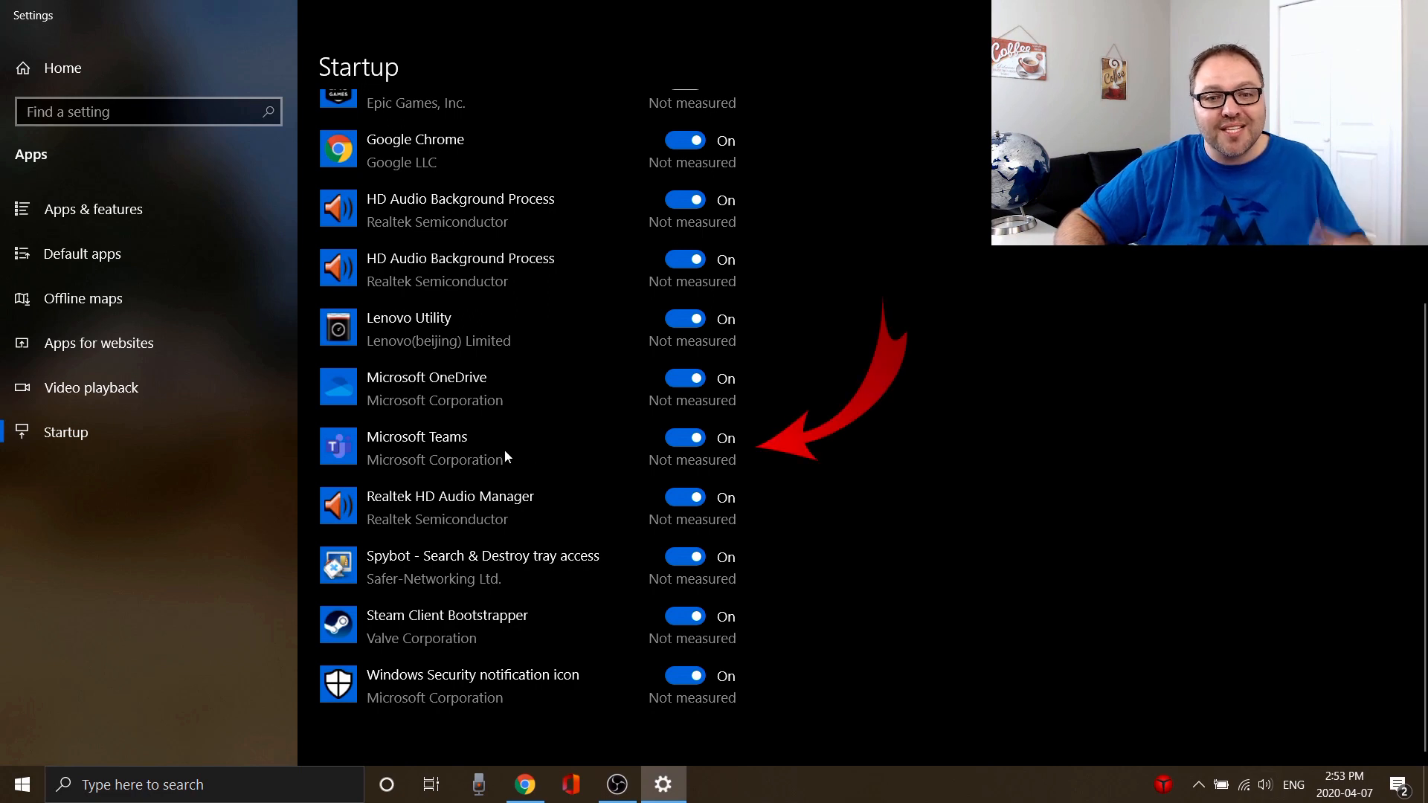
pyautogui.moveTo(542, 471)
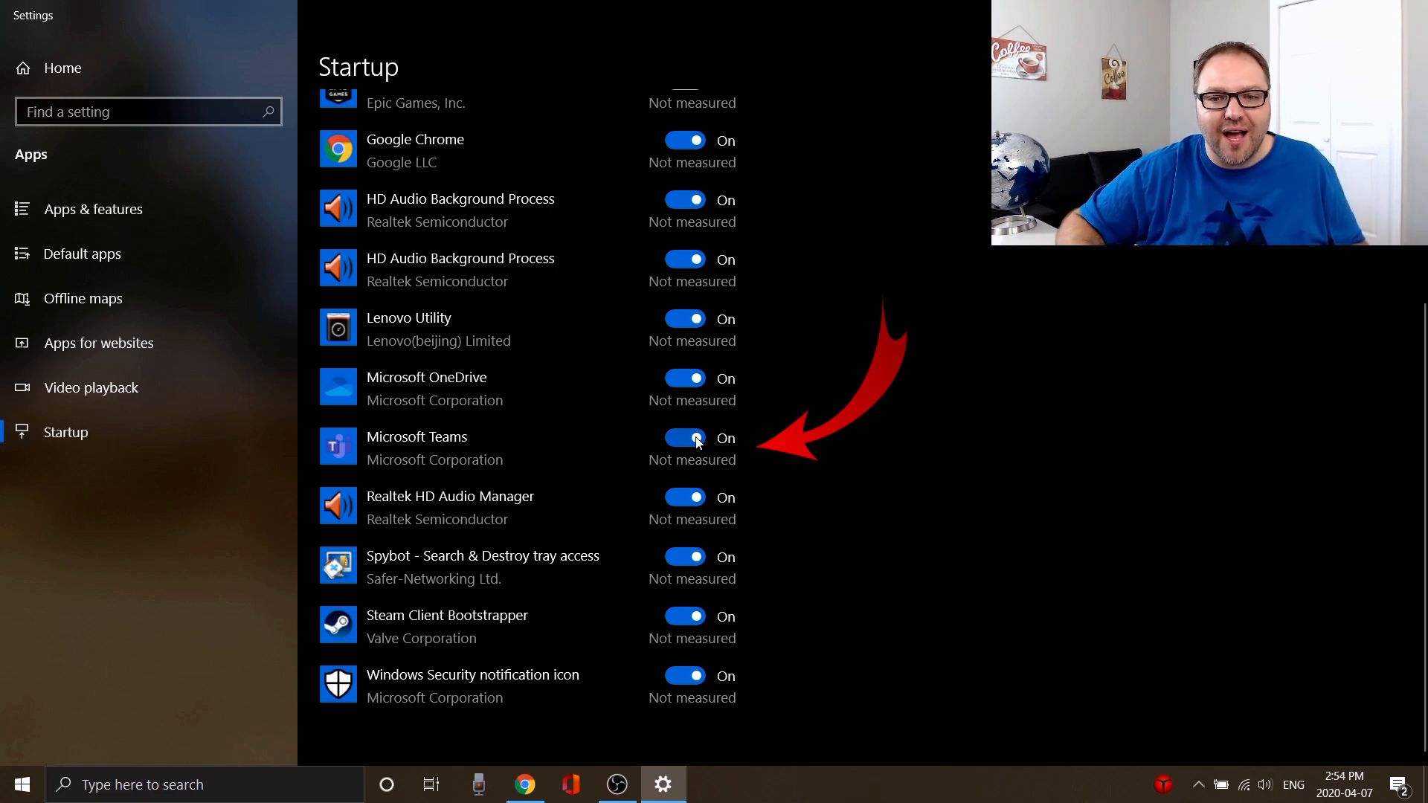
pyautogui.click(684, 438)
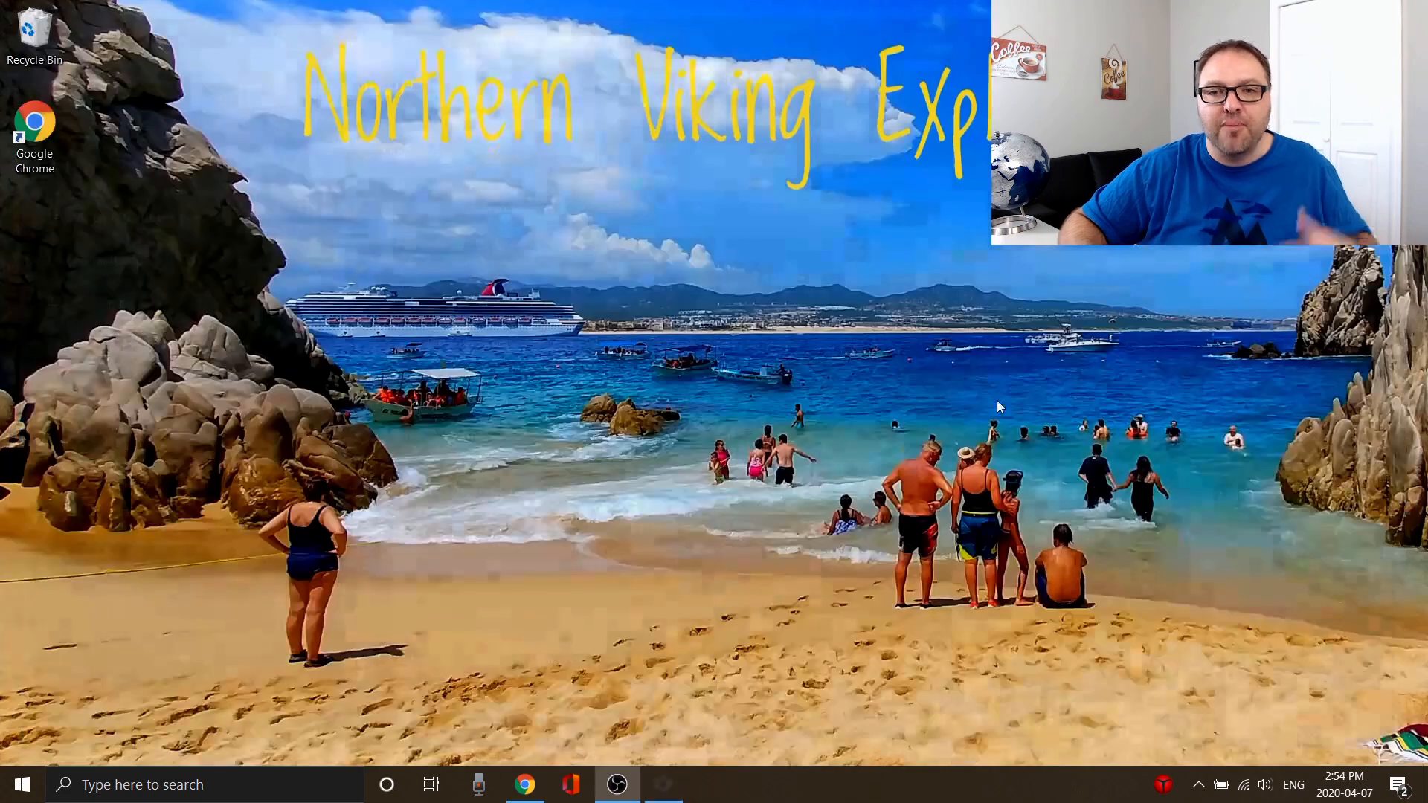
pyautogui.moveTo(884, 442)
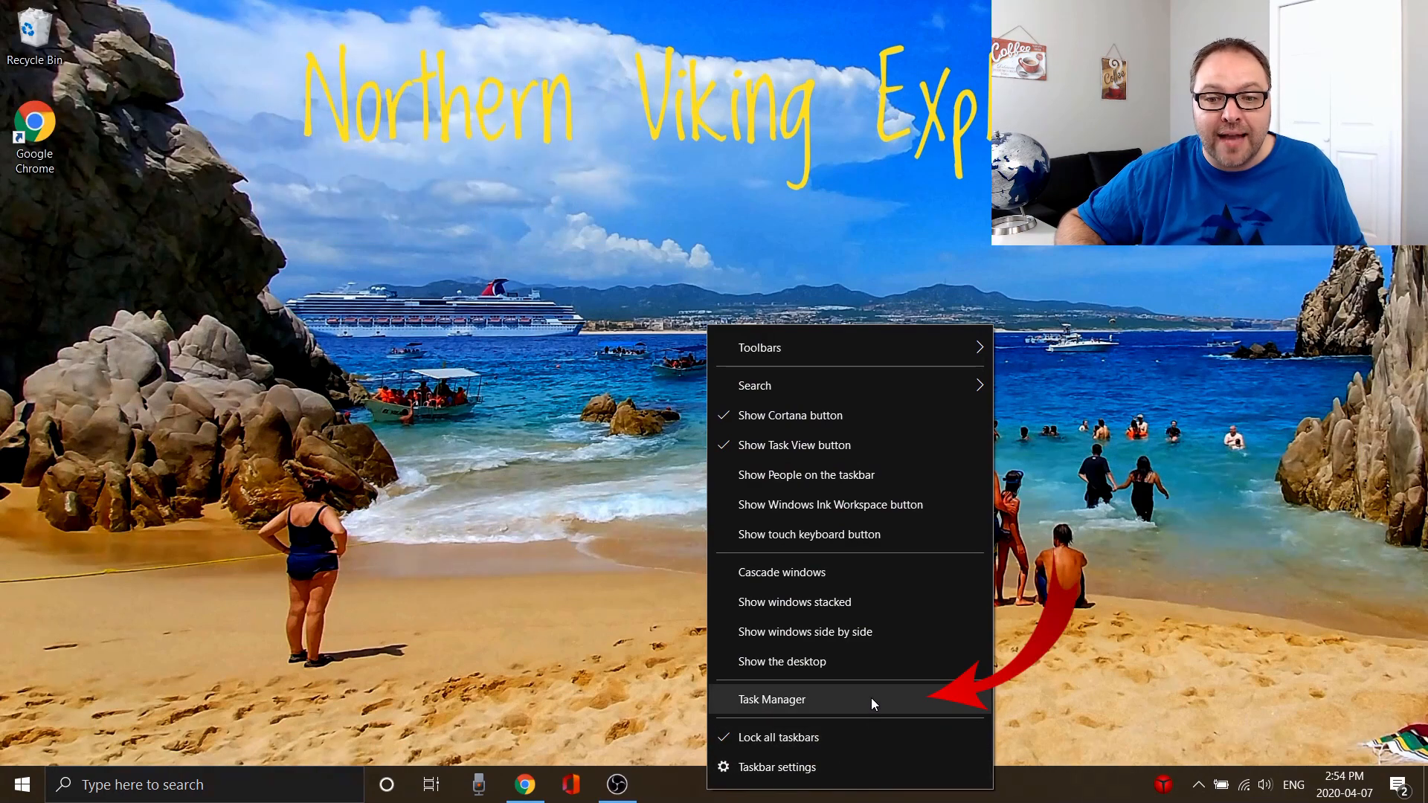
# - Open Task Manager from the taskbar's context menu
pyautogui.click(771, 699)
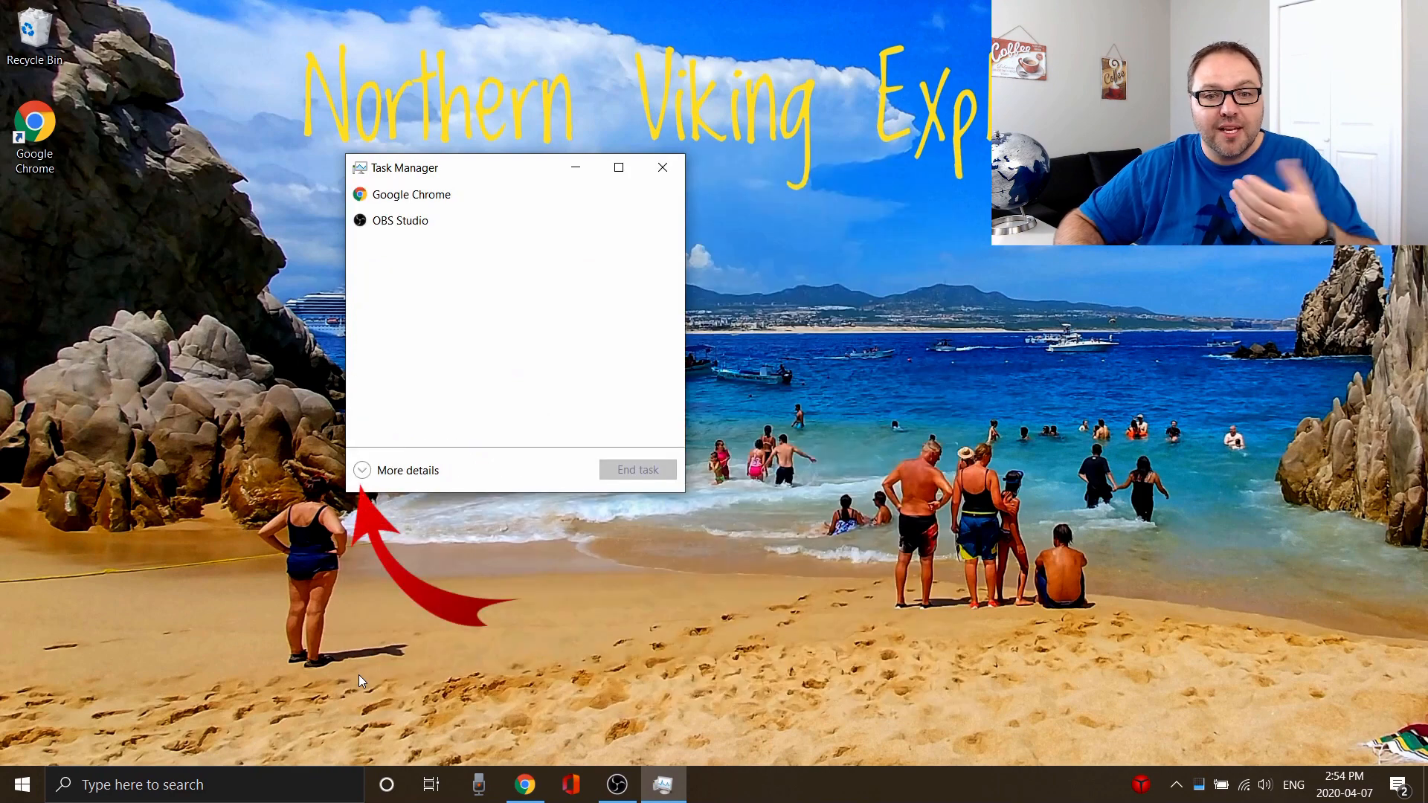
pyautogui.moveTo(392, 455)
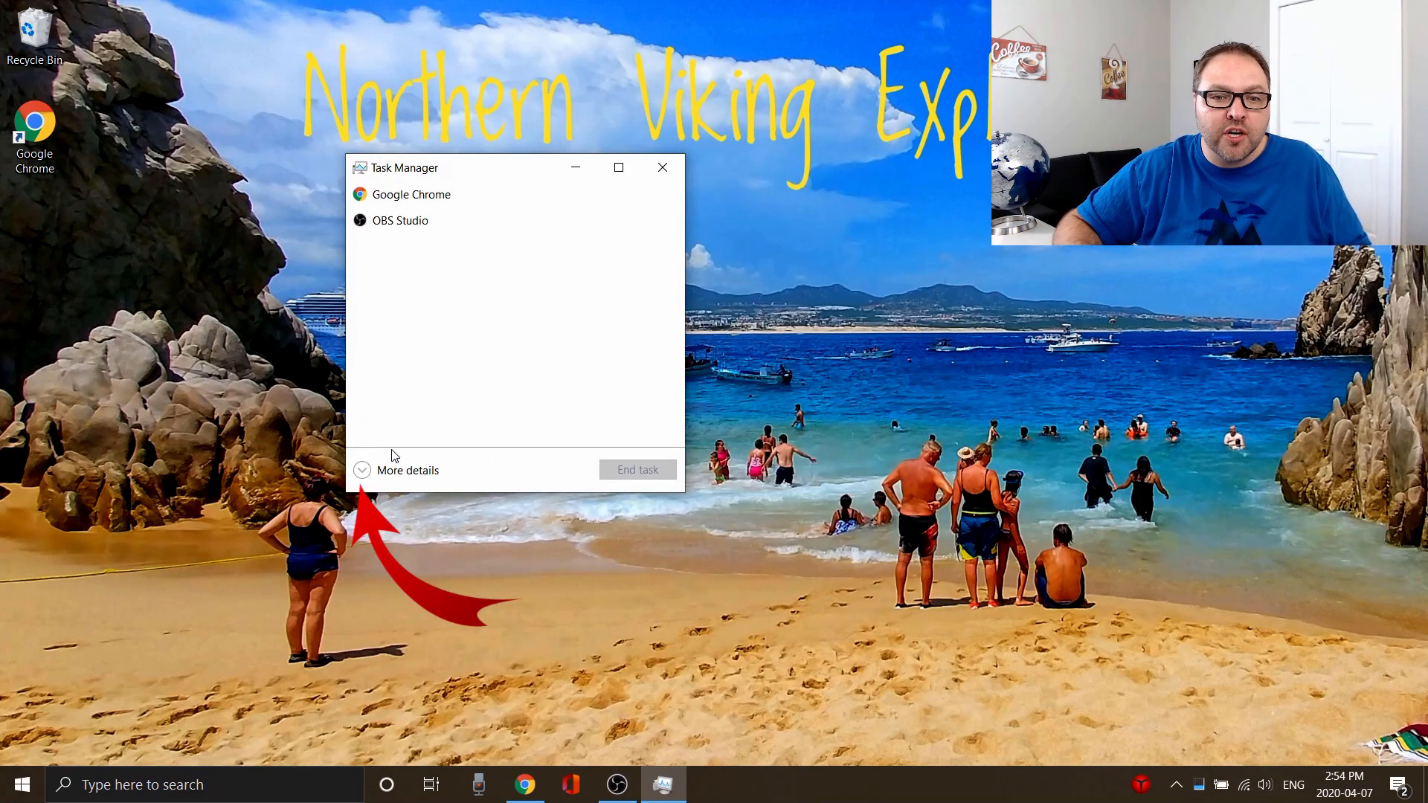
# - Expand Task Manager to full details and show the Startup tab's program list
pyautogui.click(407, 470)
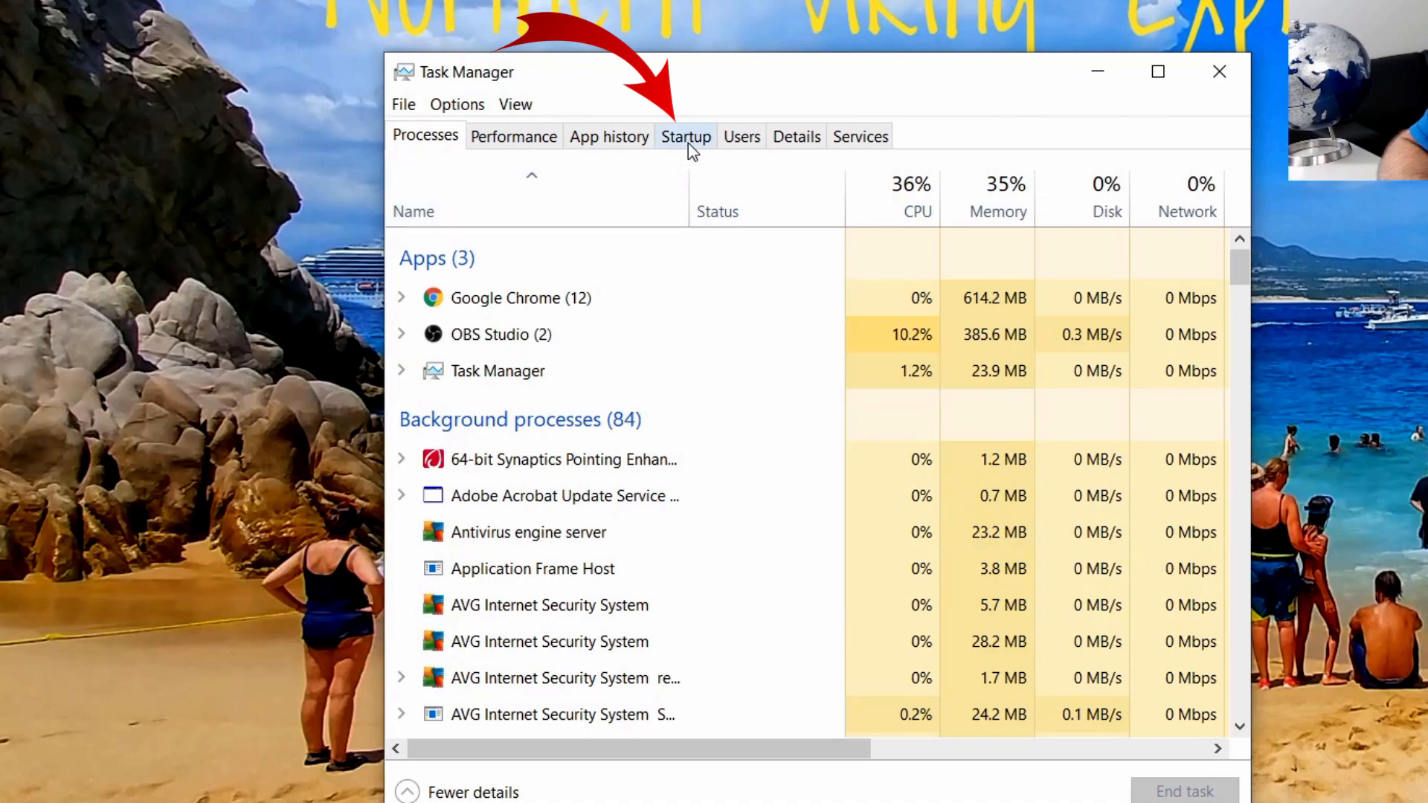
pyautogui.click(685, 135)
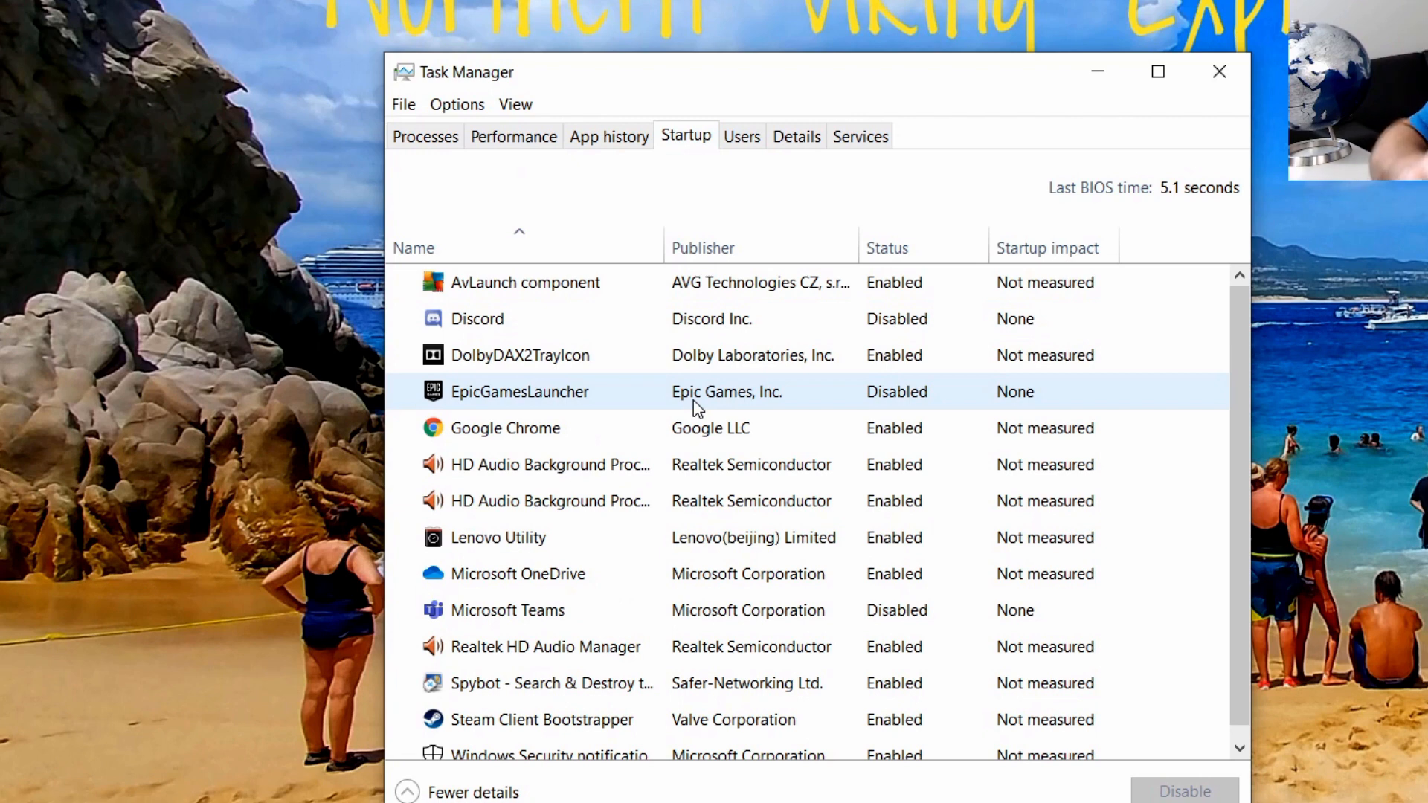
pyautogui.click(506, 428)
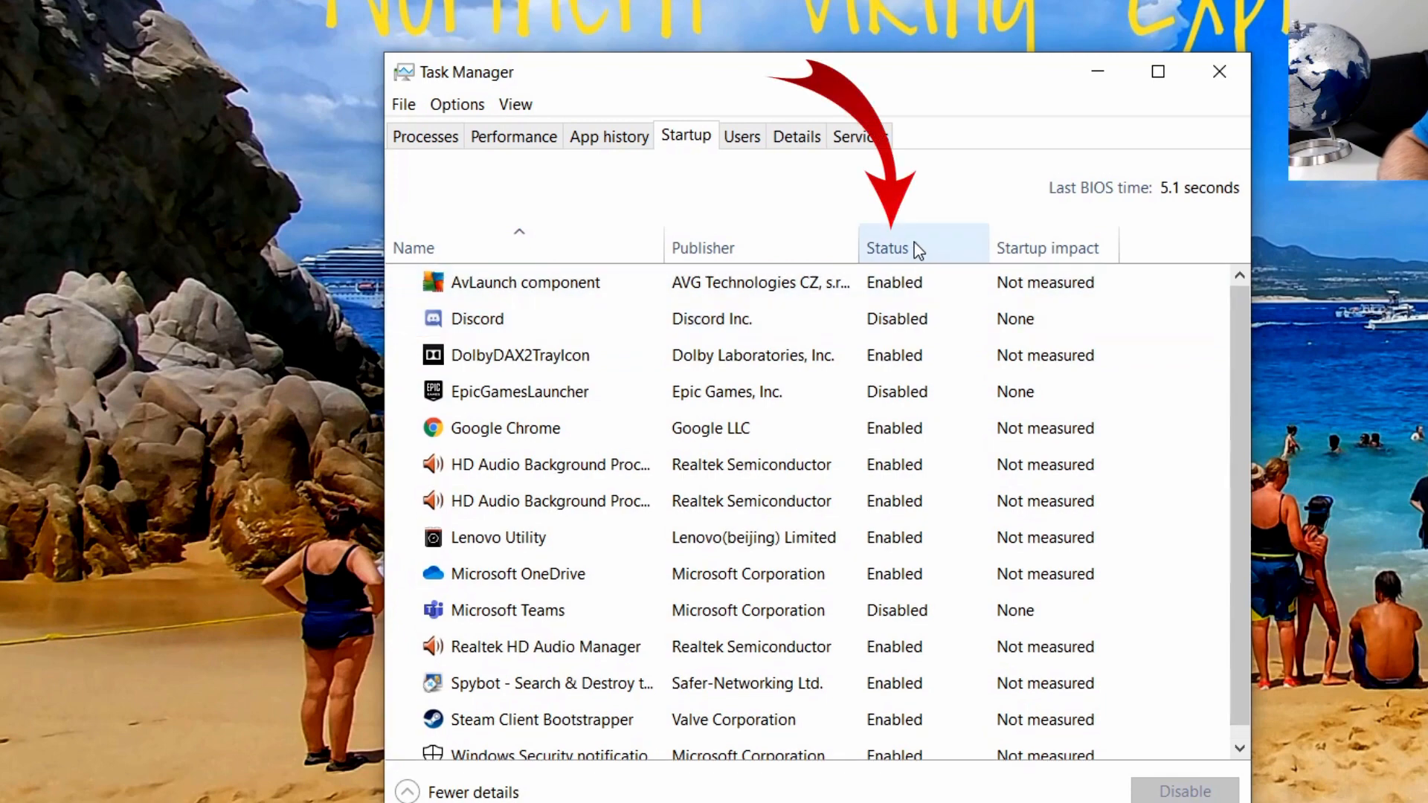
pyautogui.click(524, 282)
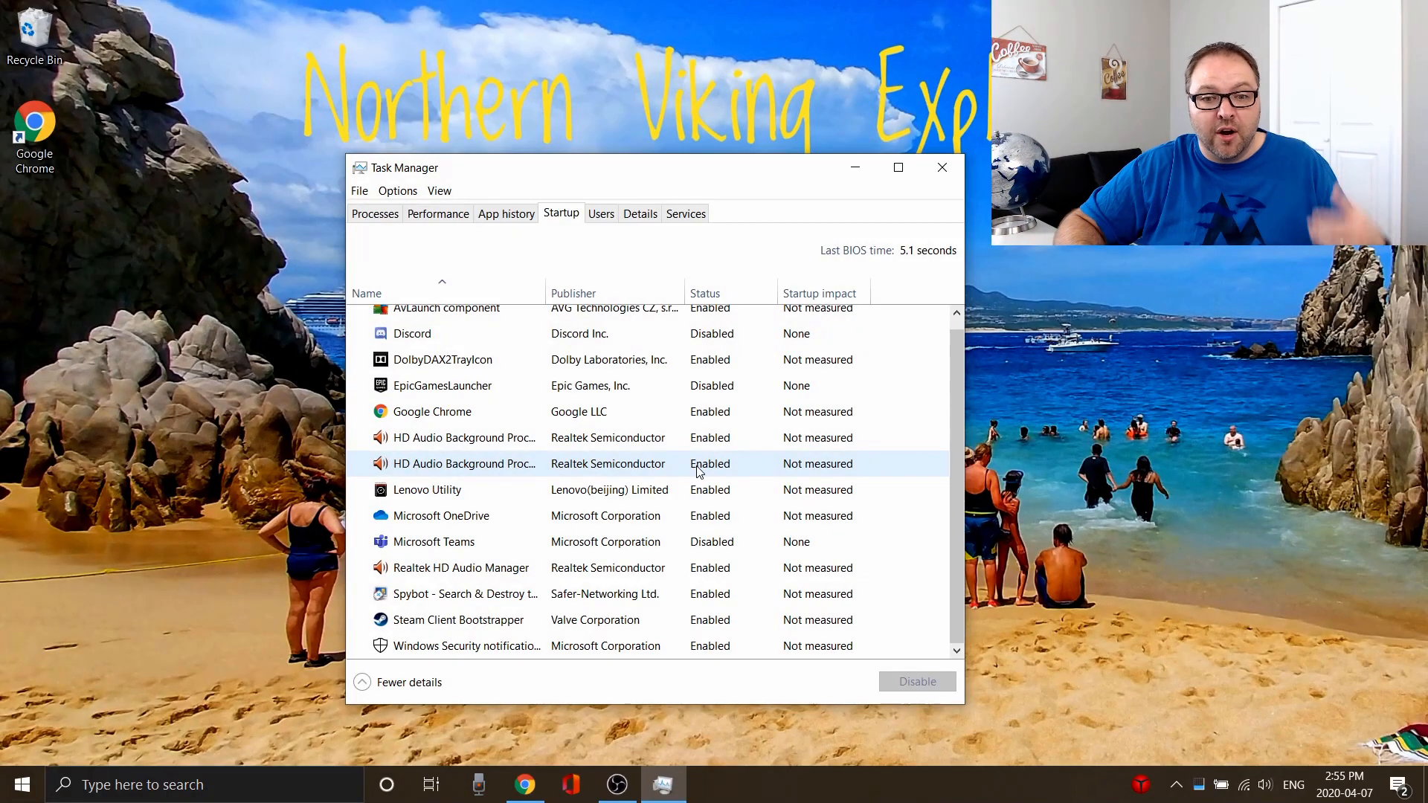
# - Disable Steam Client Bootstrapper and re-enable Microsoft Teams in the startup list
pyautogui.click(458, 619)
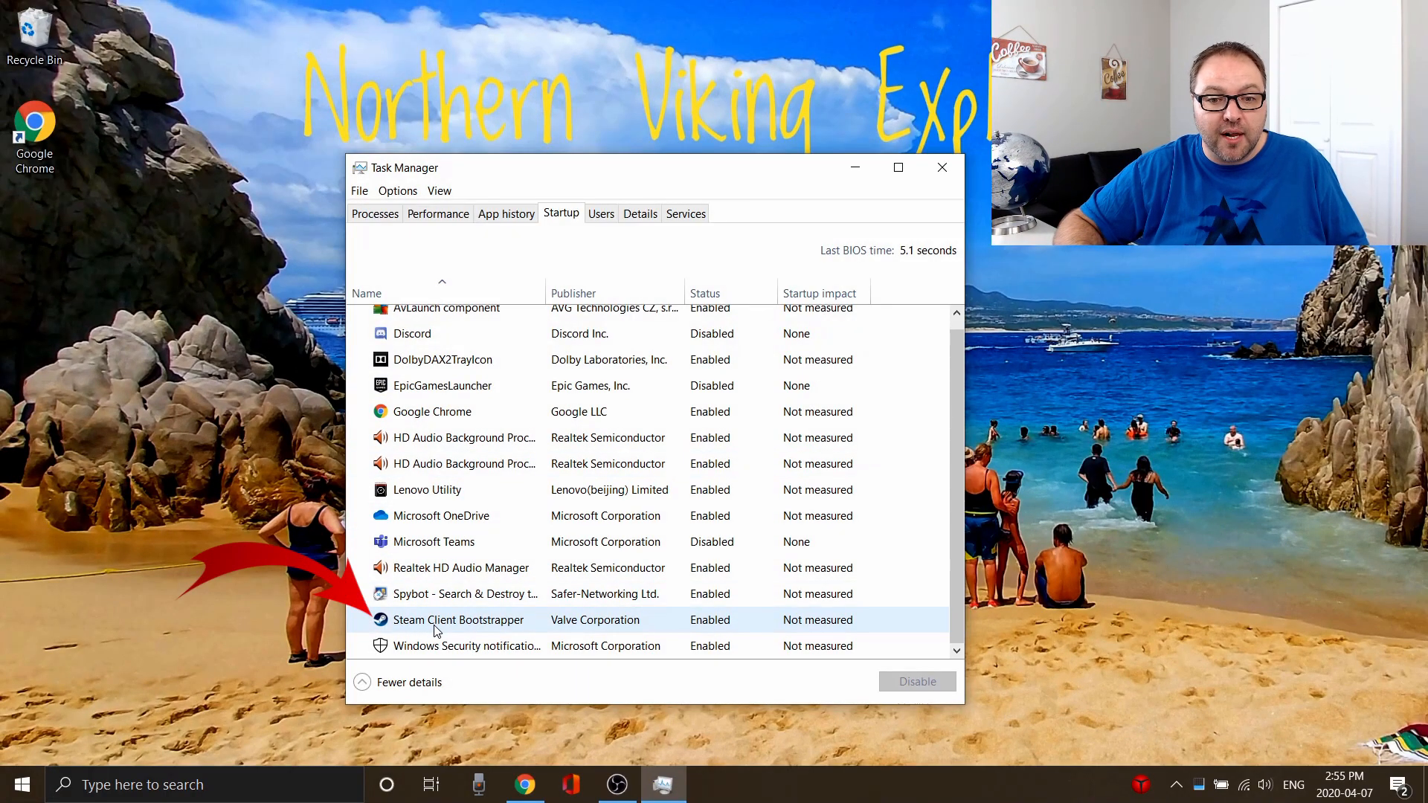
pyautogui.click(459, 619)
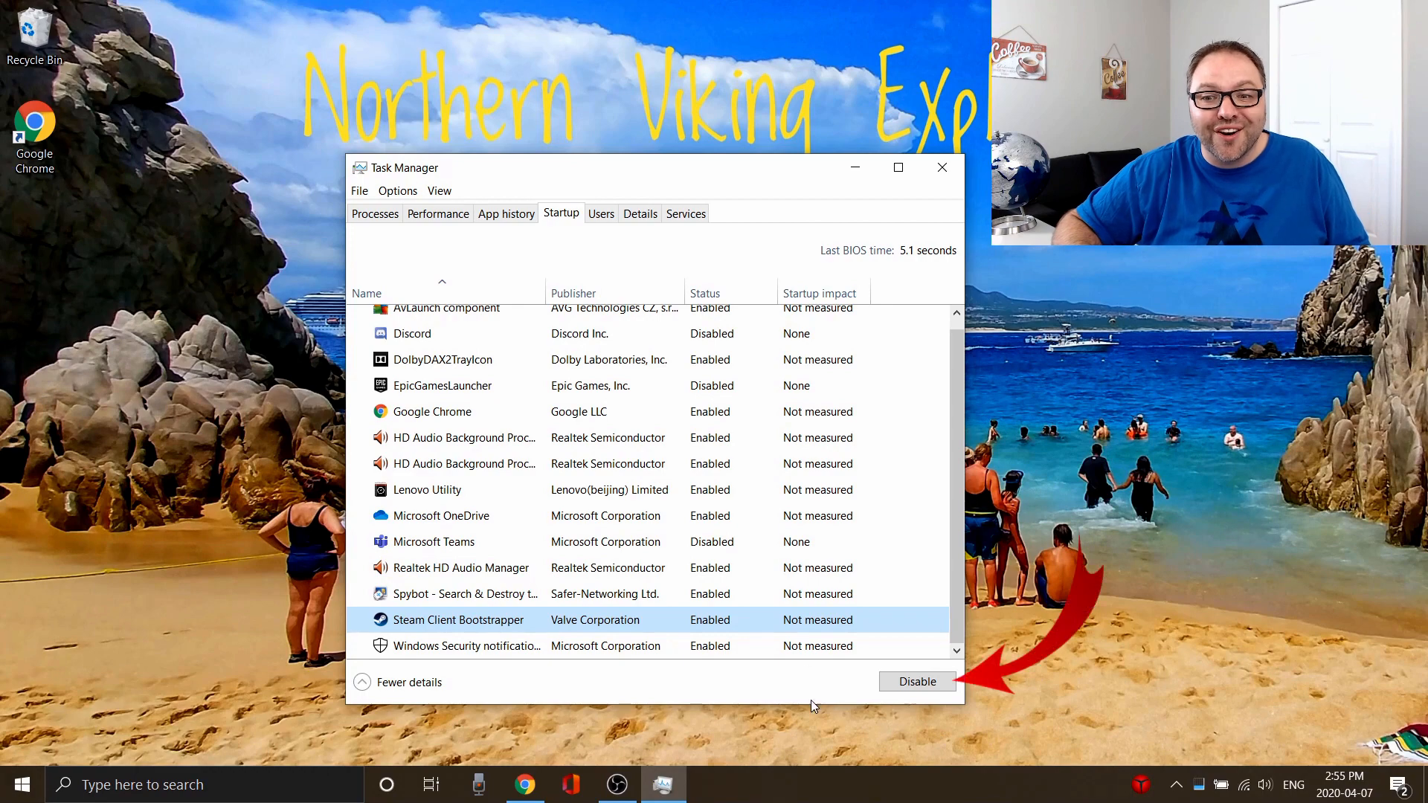
pyautogui.moveTo(925, 700)
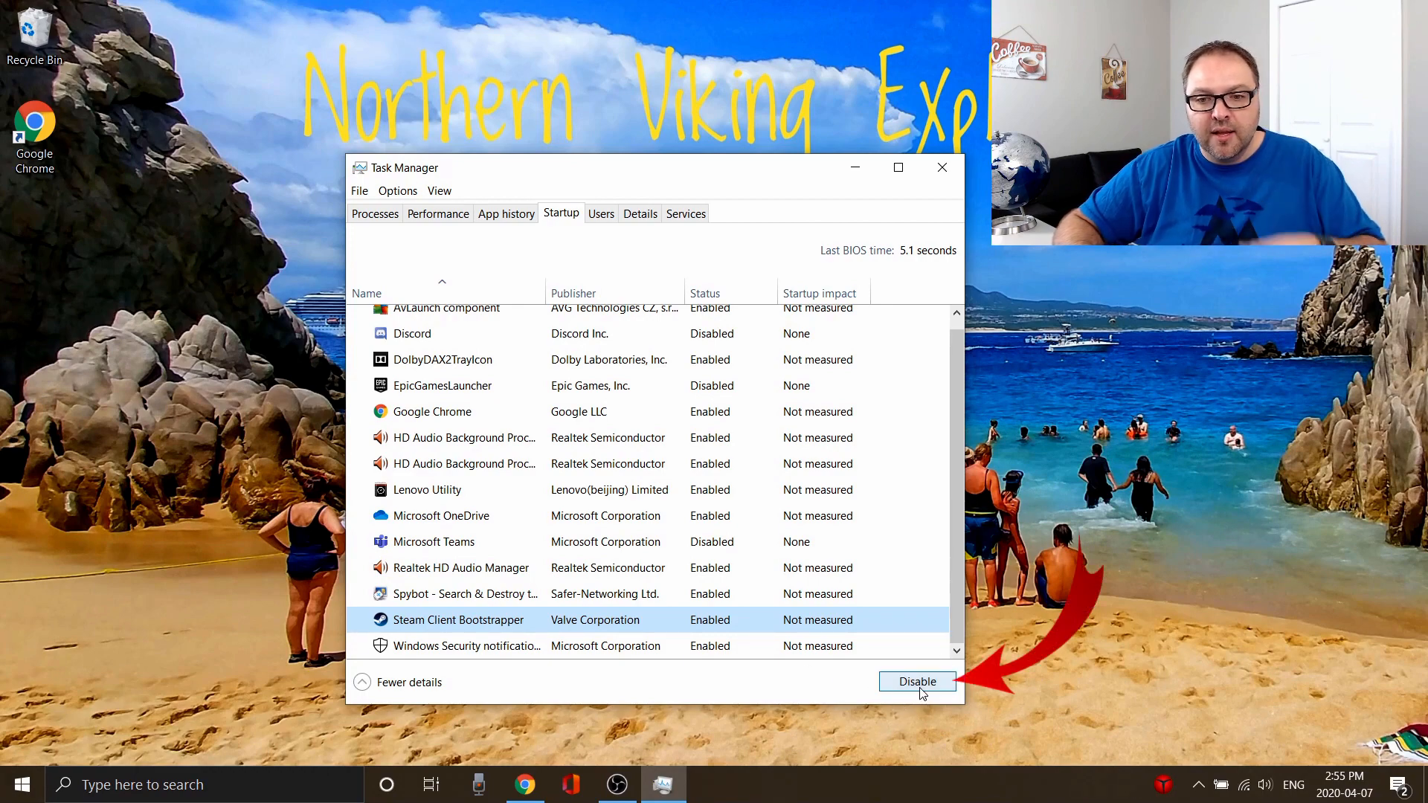
pyautogui.click(916, 681)
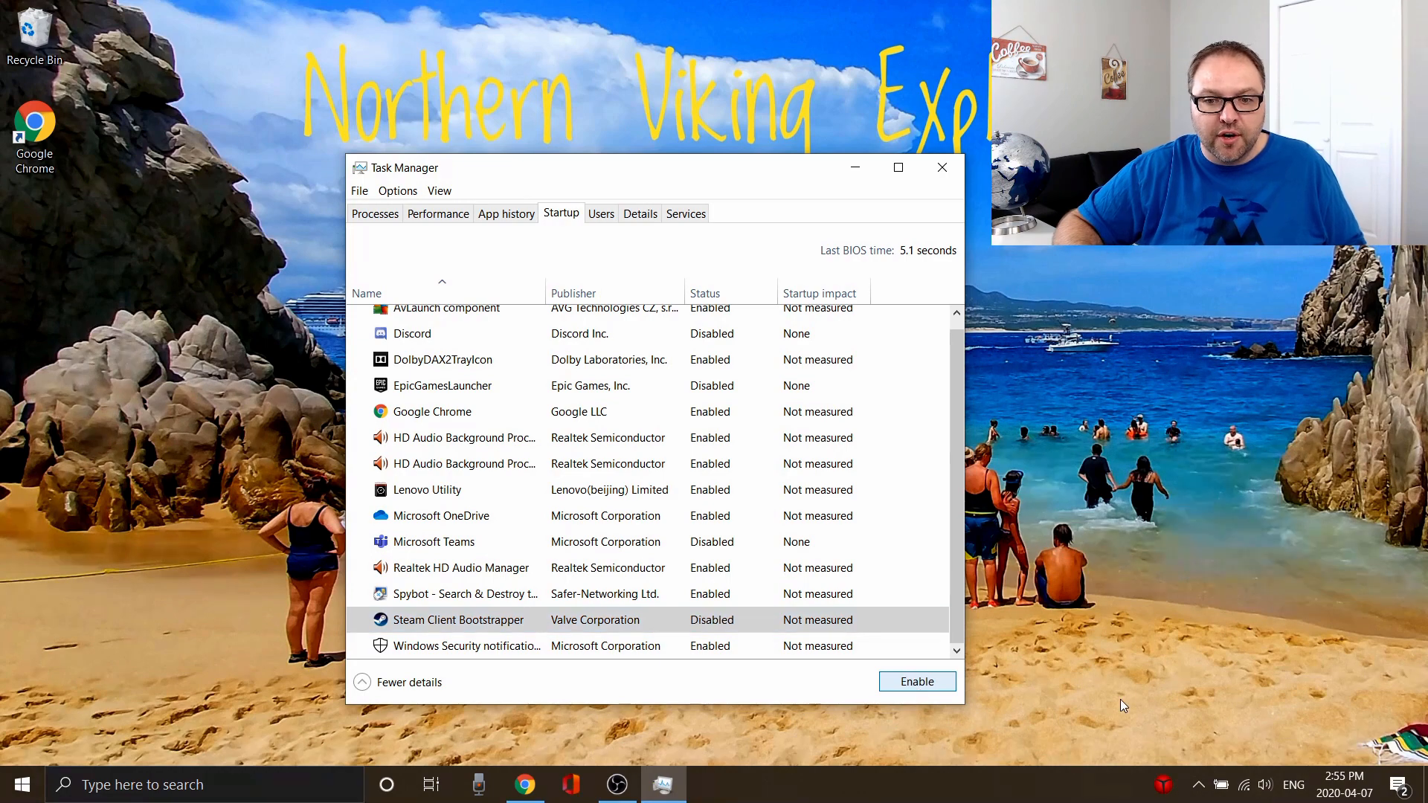
pyautogui.moveTo(1155, 717)
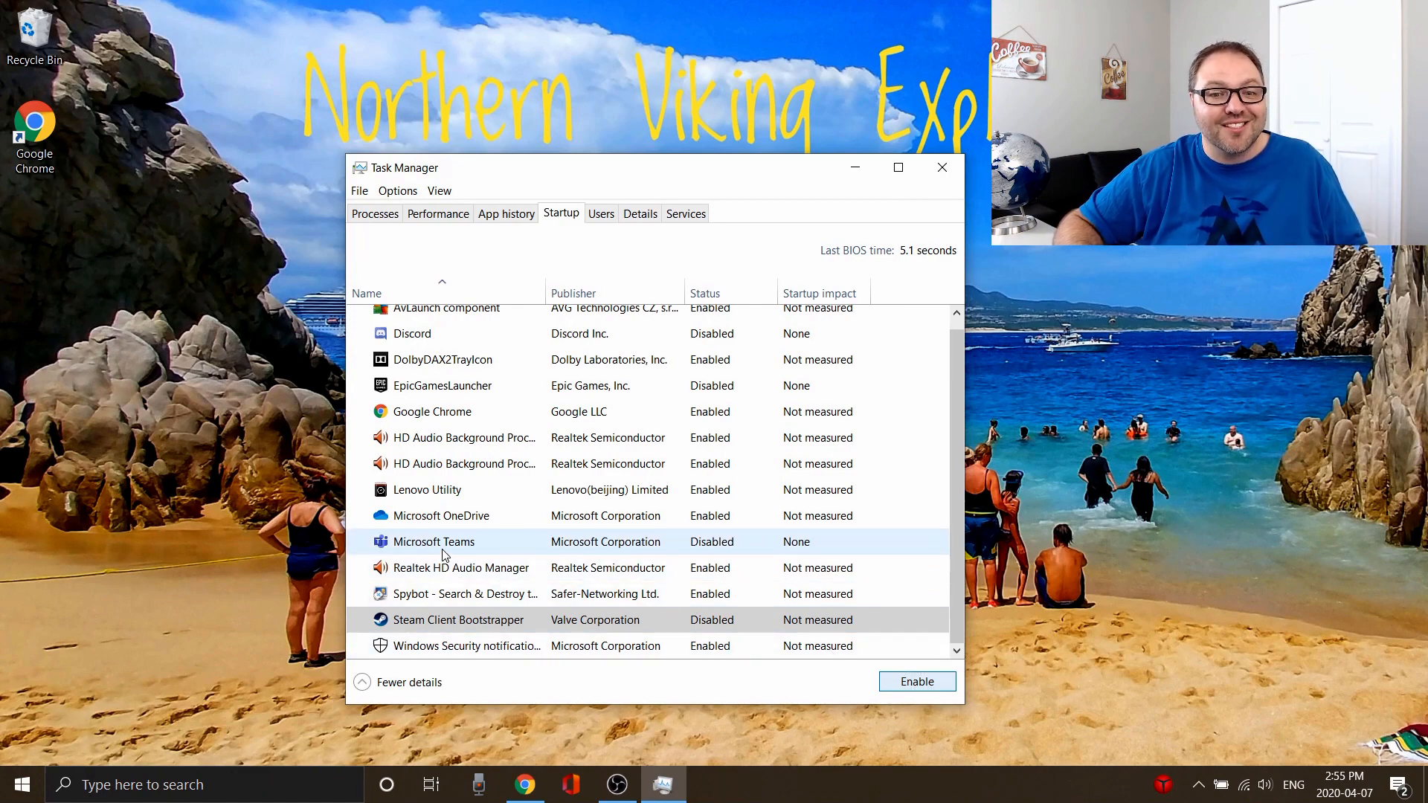
pyautogui.click(434, 540)
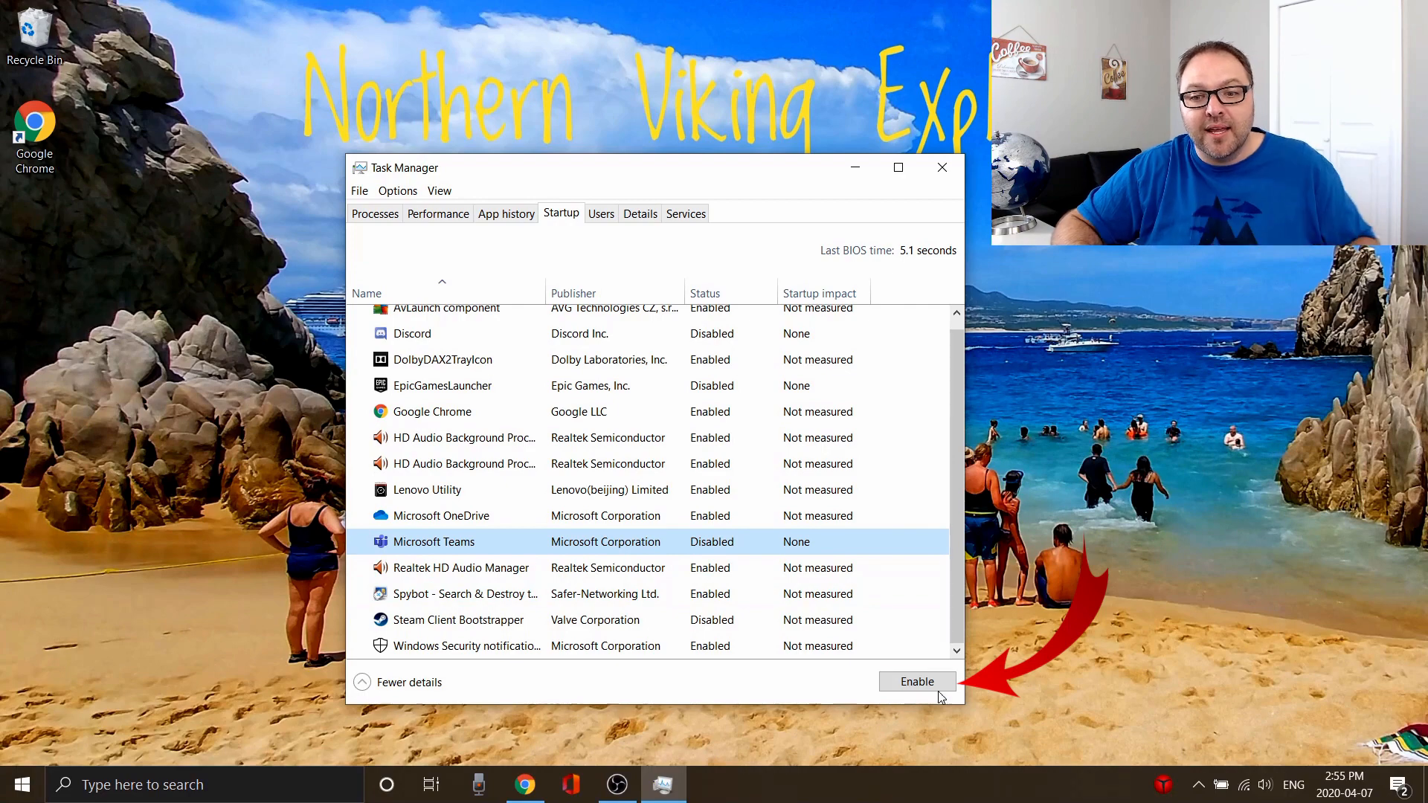
pyautogui.click(916, 682)
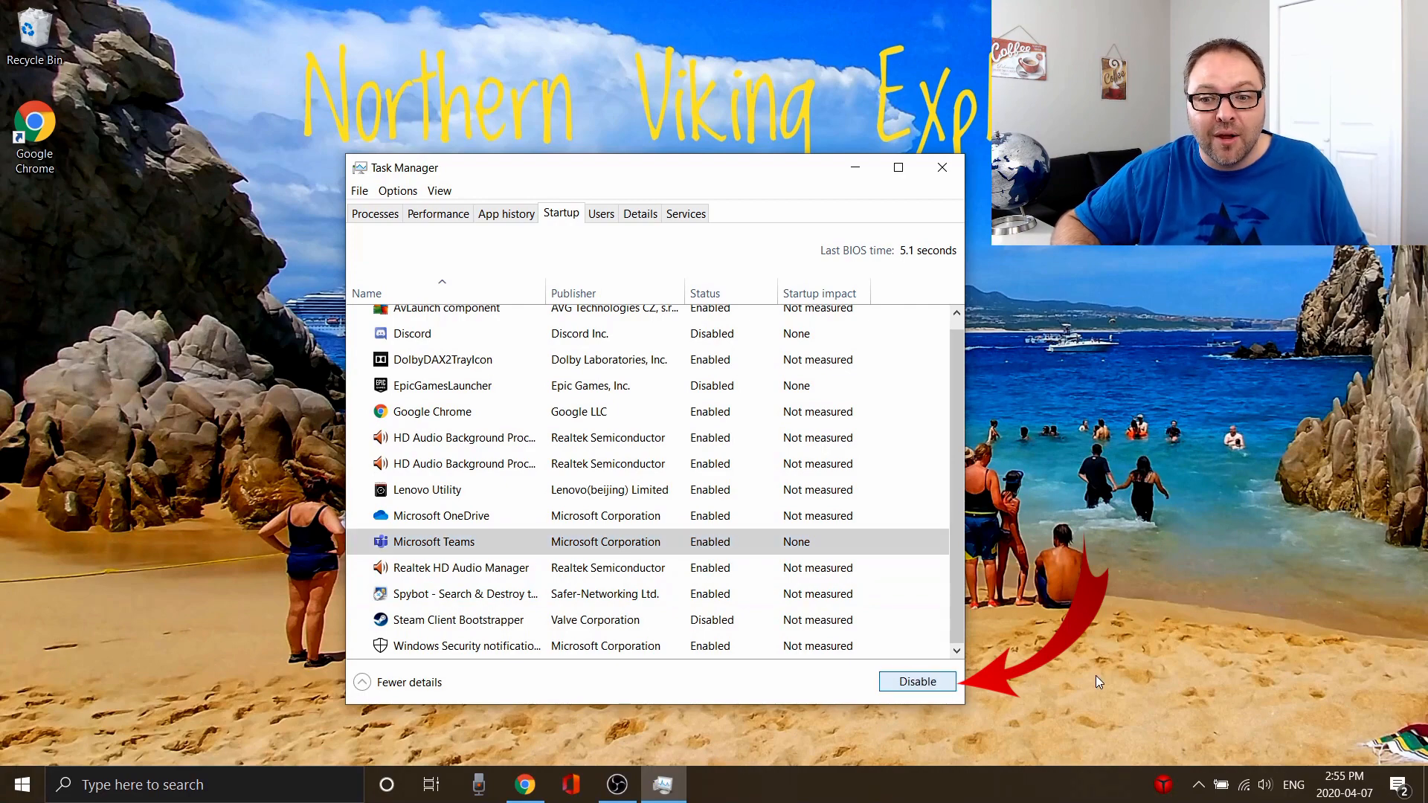